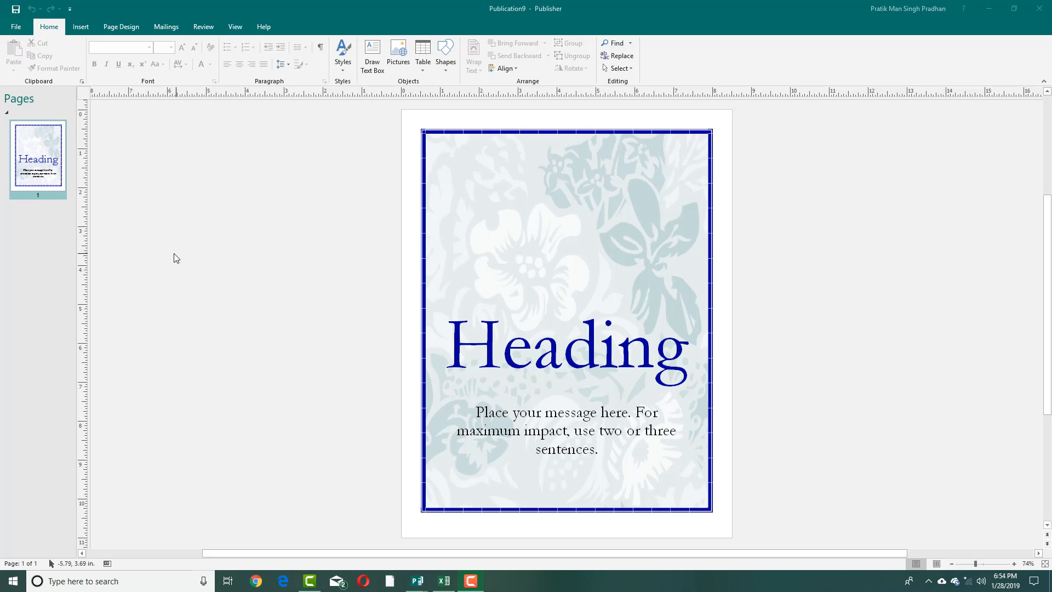
mouse_move(161, 167)
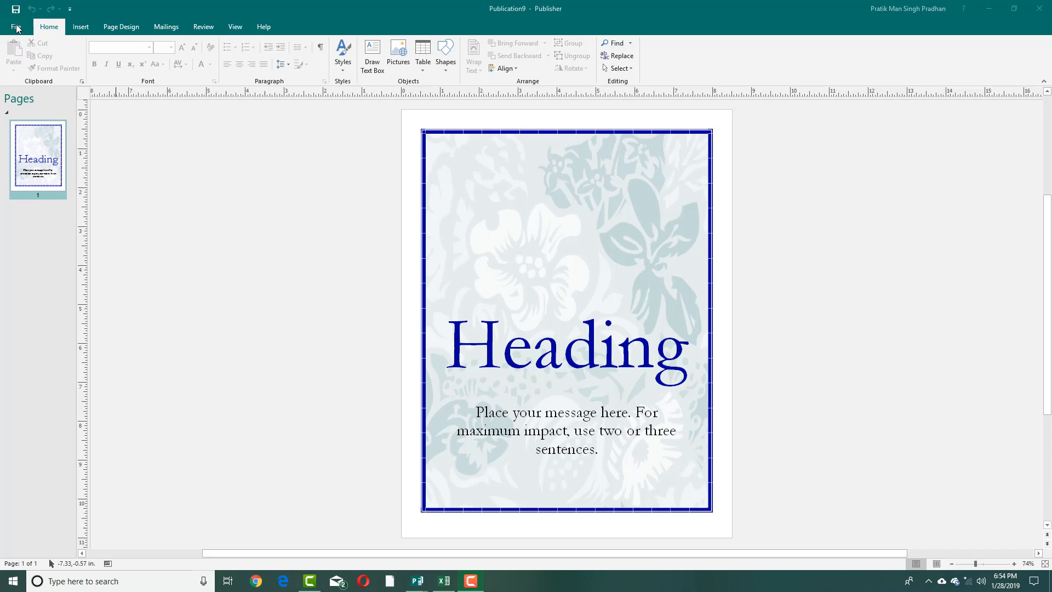
Step: Show the flyer's print preview and printer list, keeping Microsoft Print to PDF selected
click(16, 27)
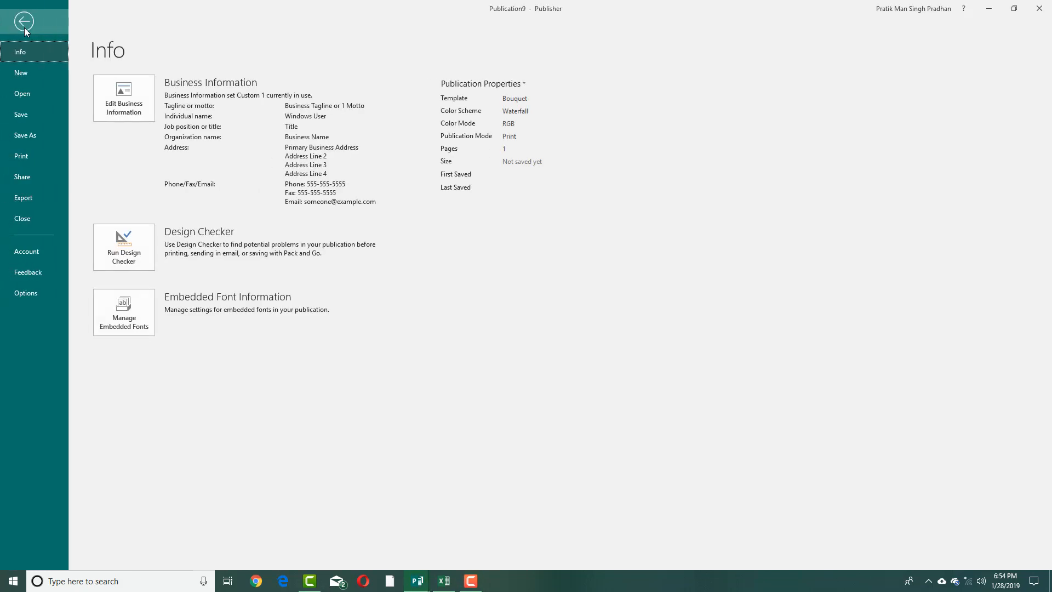
click(20, 156)
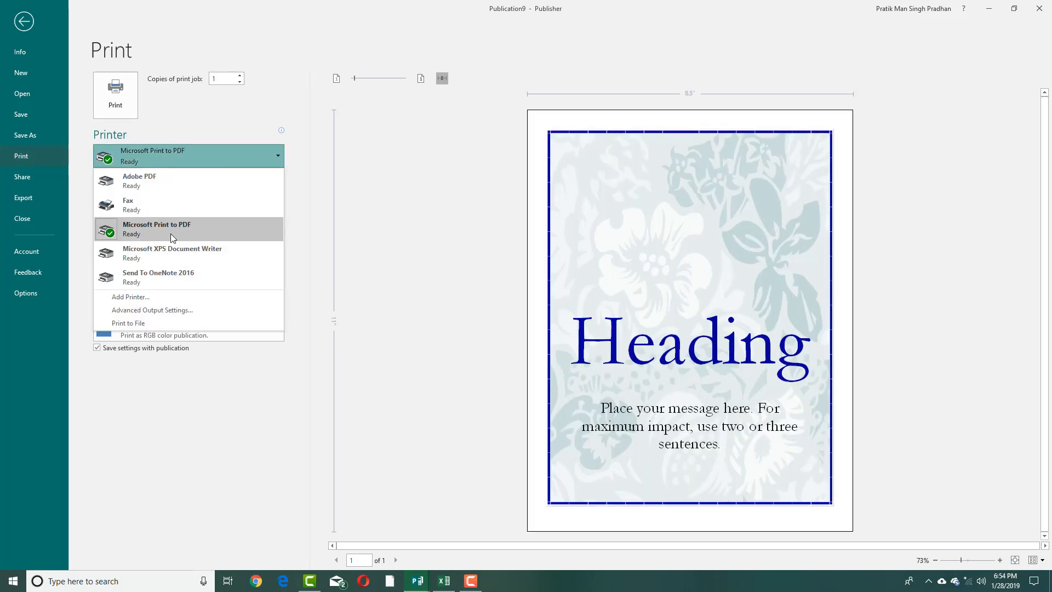
mouse_move(180, 231)
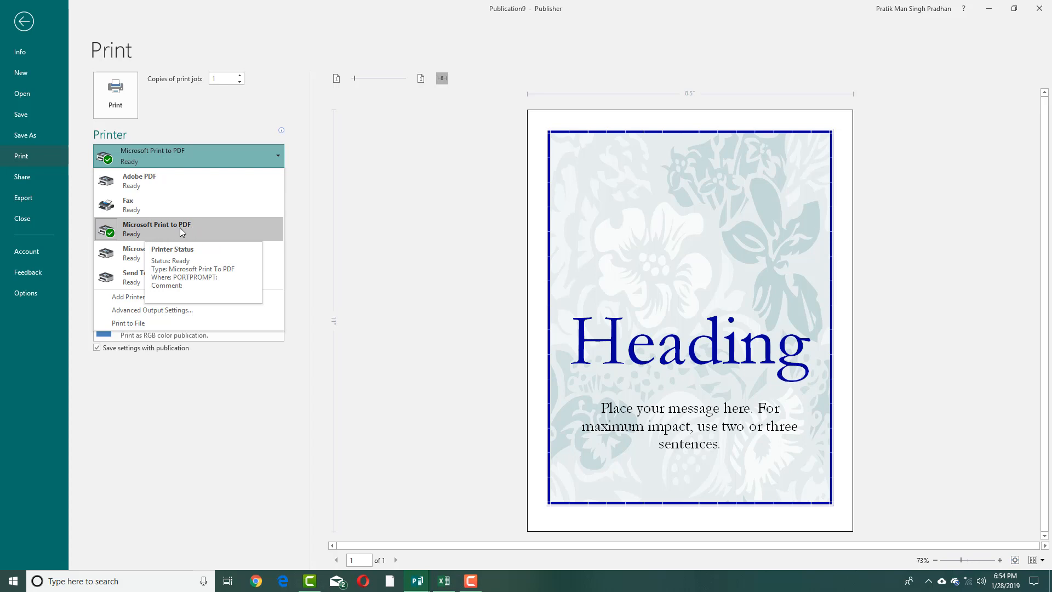
mouse_move(162, 228)
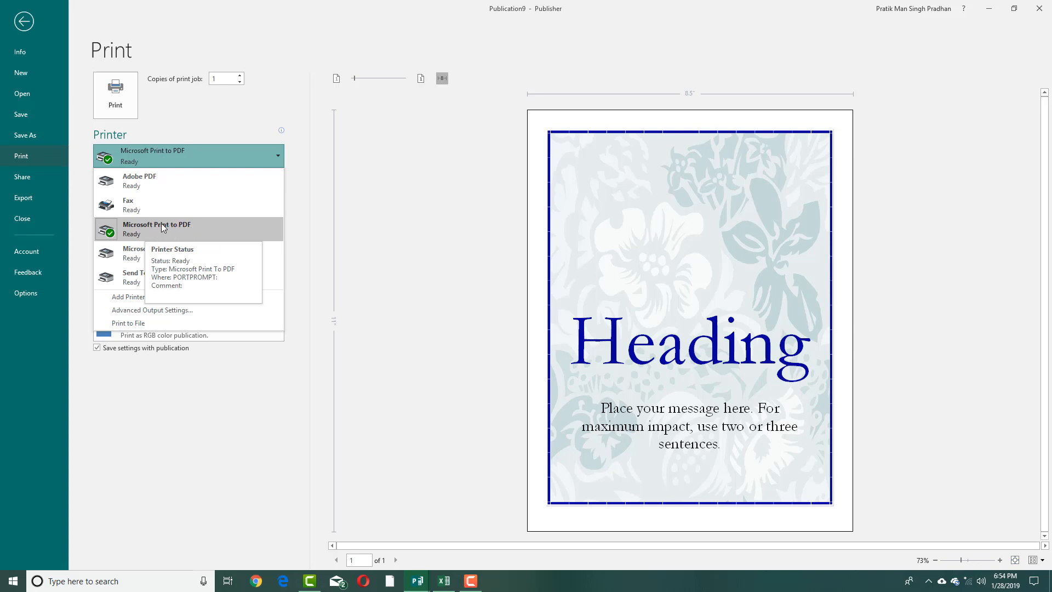
mouse_move(141, 181)
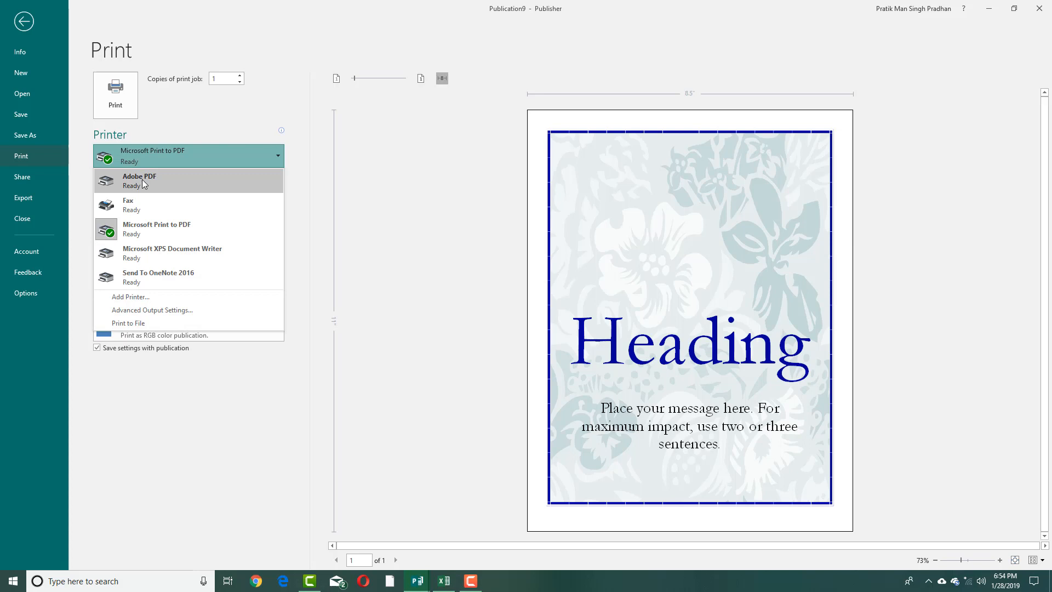
mouse_move(156, 189)
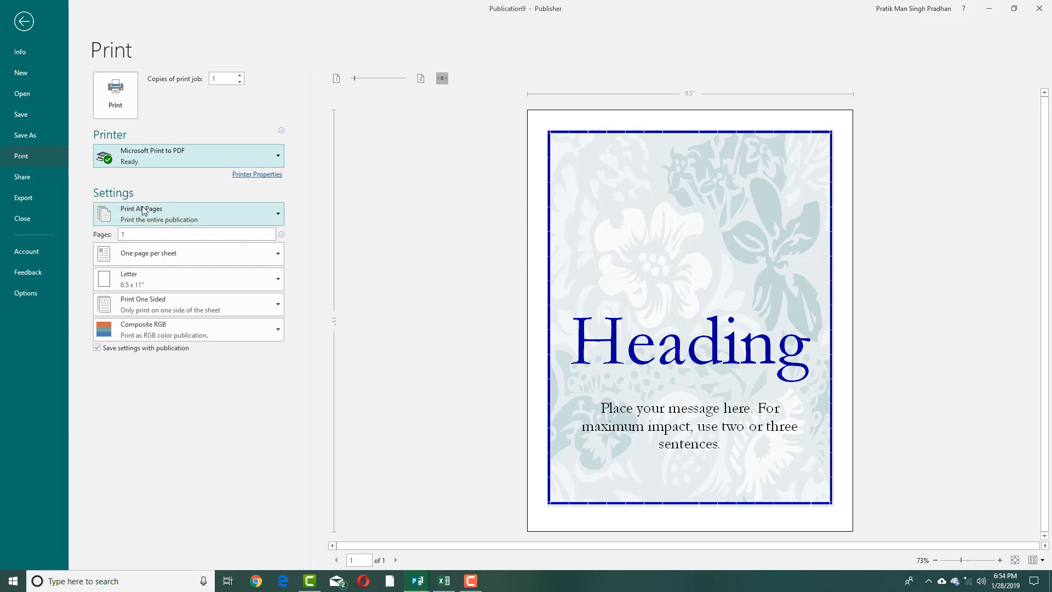
Step: Change the print range to Custom Print, entering page 1 after trying 2-3 and 4
click(188, 213)
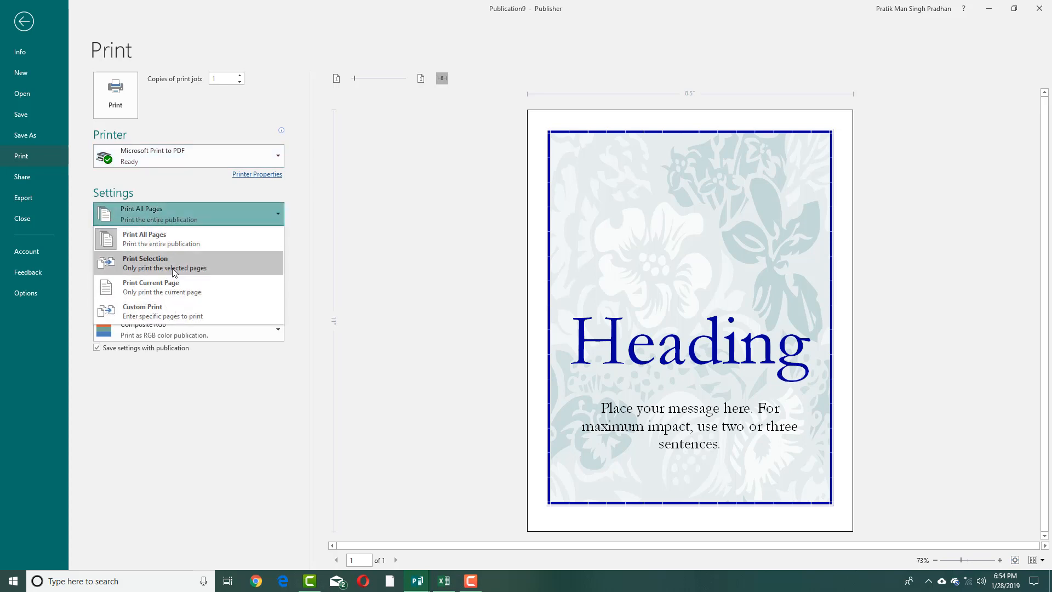
mouse_move(557, 298)
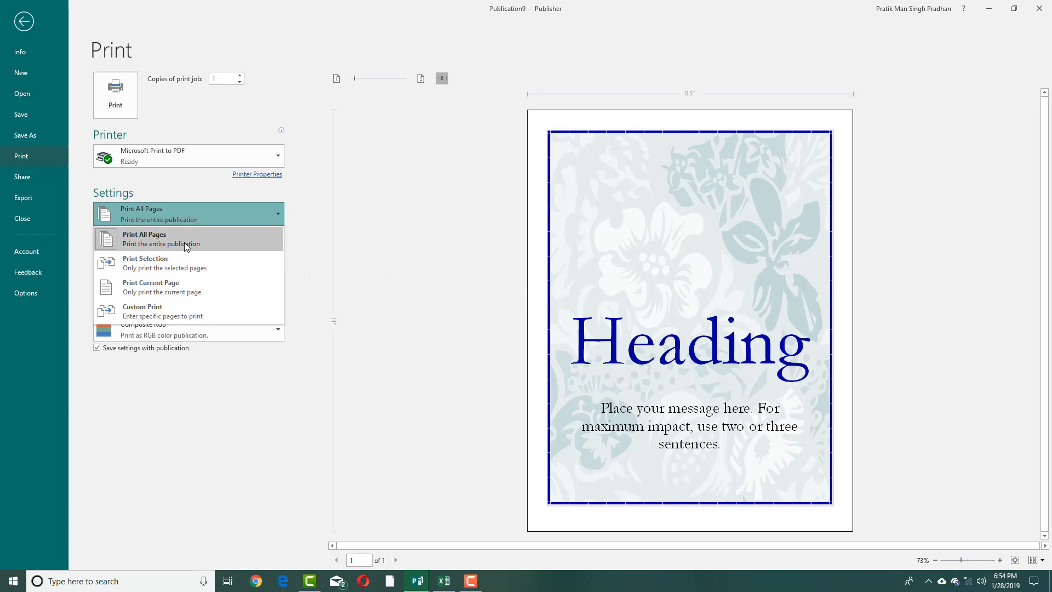
click(145, 237)
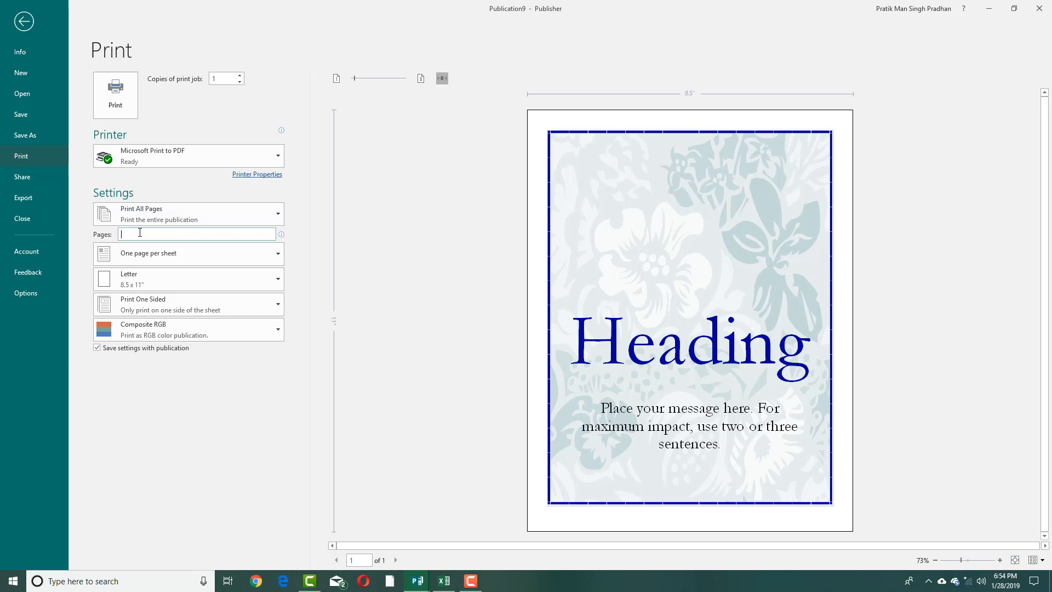
text(2-3)
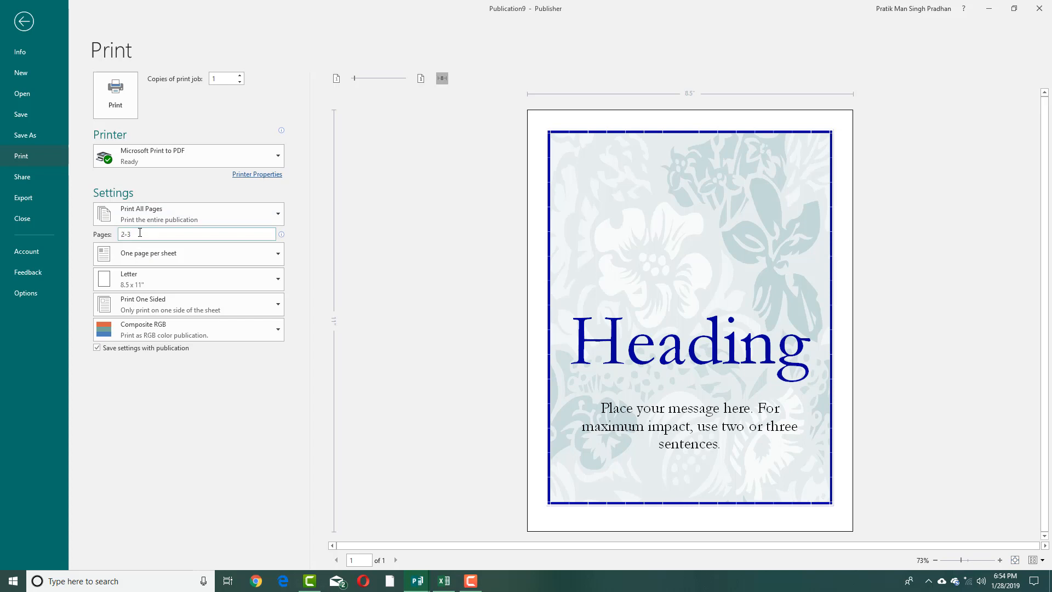
key(Backspace)
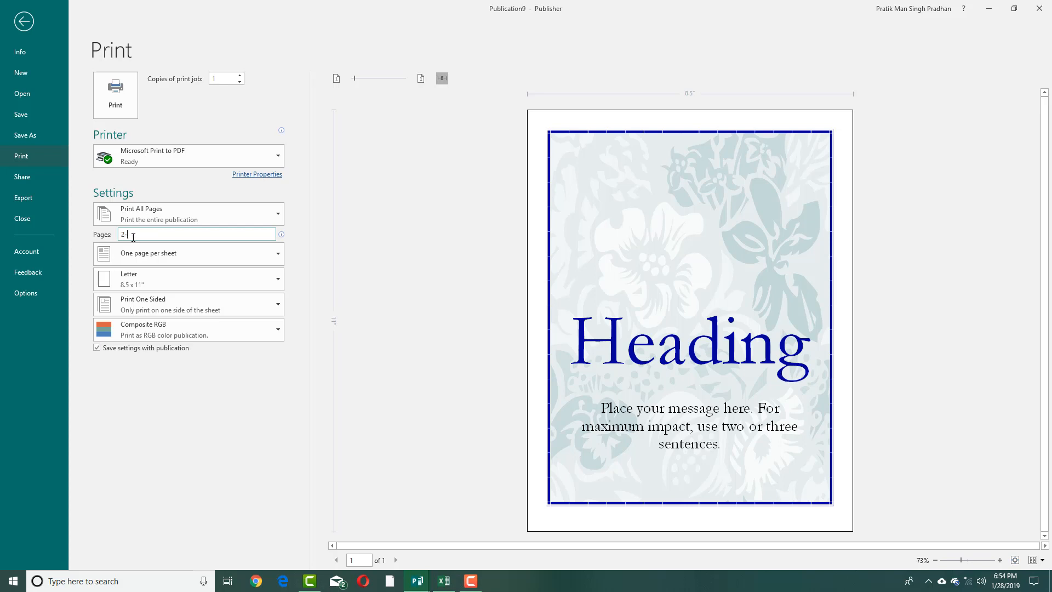
text(4)
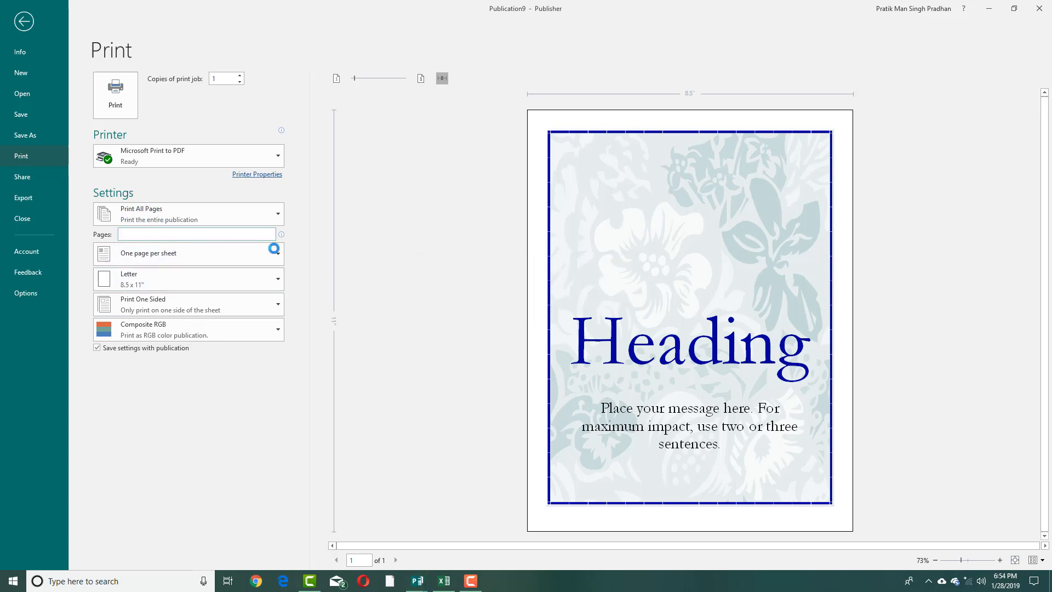
text(1)
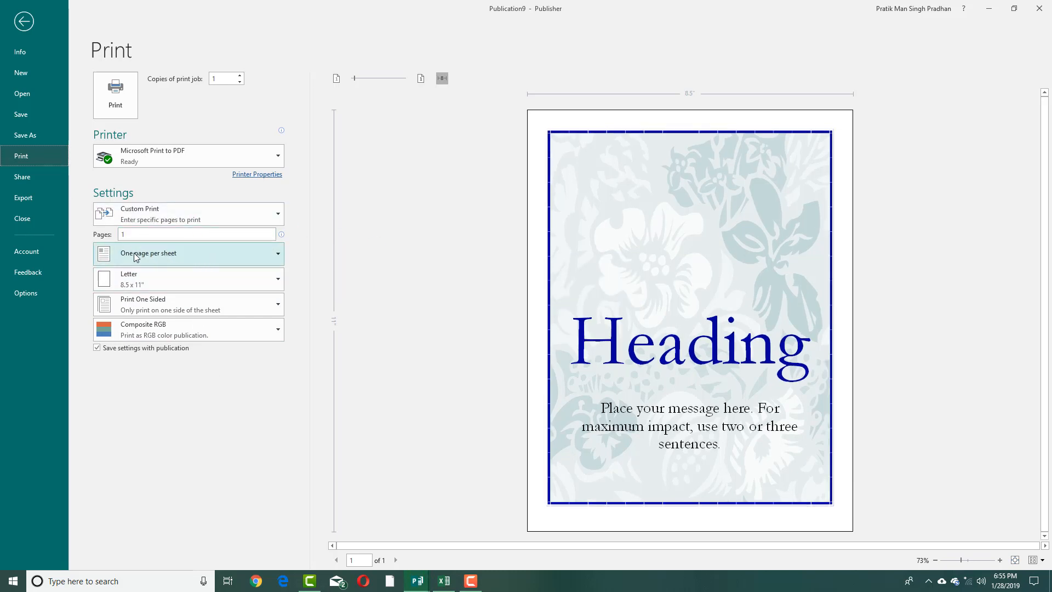
Step: Switch the sheet layout to Tiled, dismiss the layout list, and return to file info
click(188, 253)
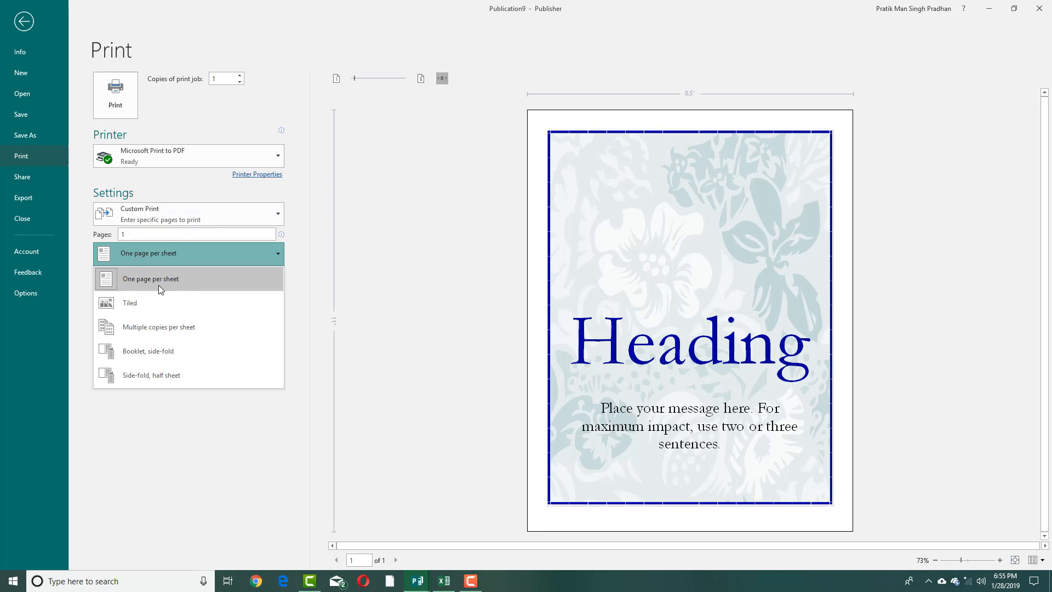
click(151, 278)
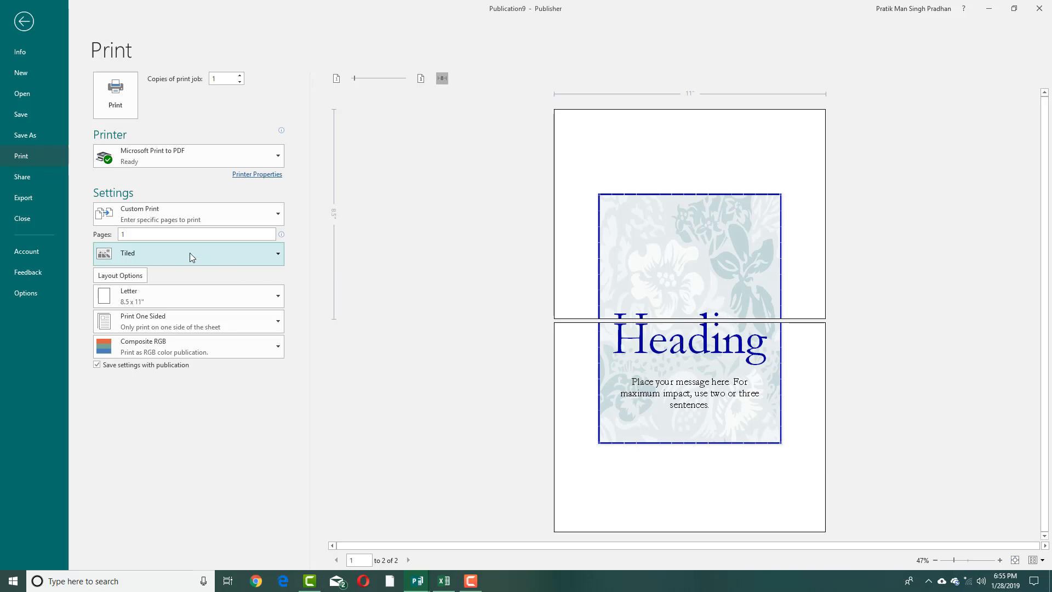
click(188, 253)
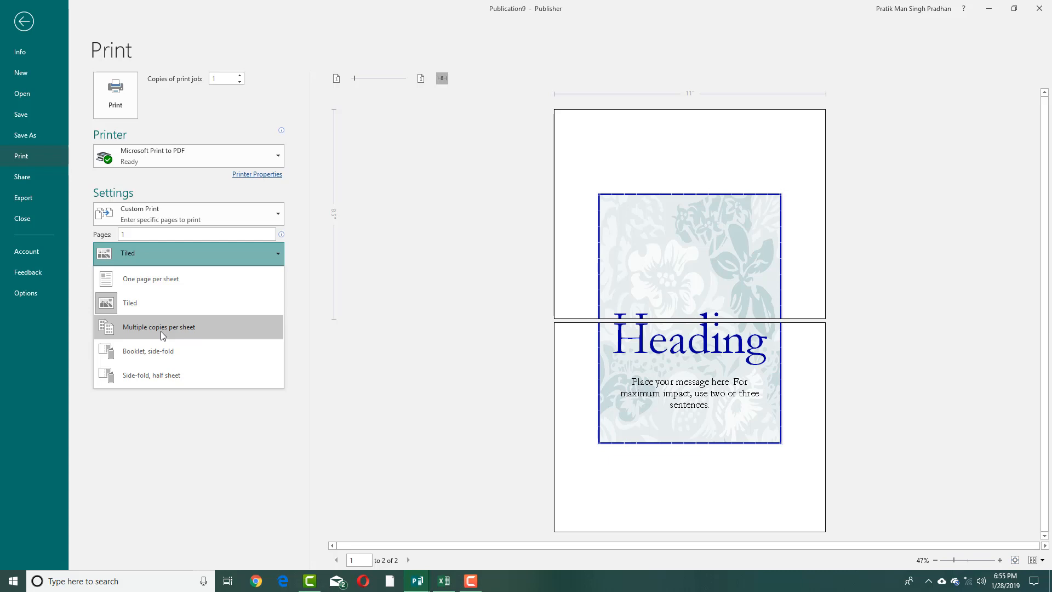
mouse_move(172, 334)
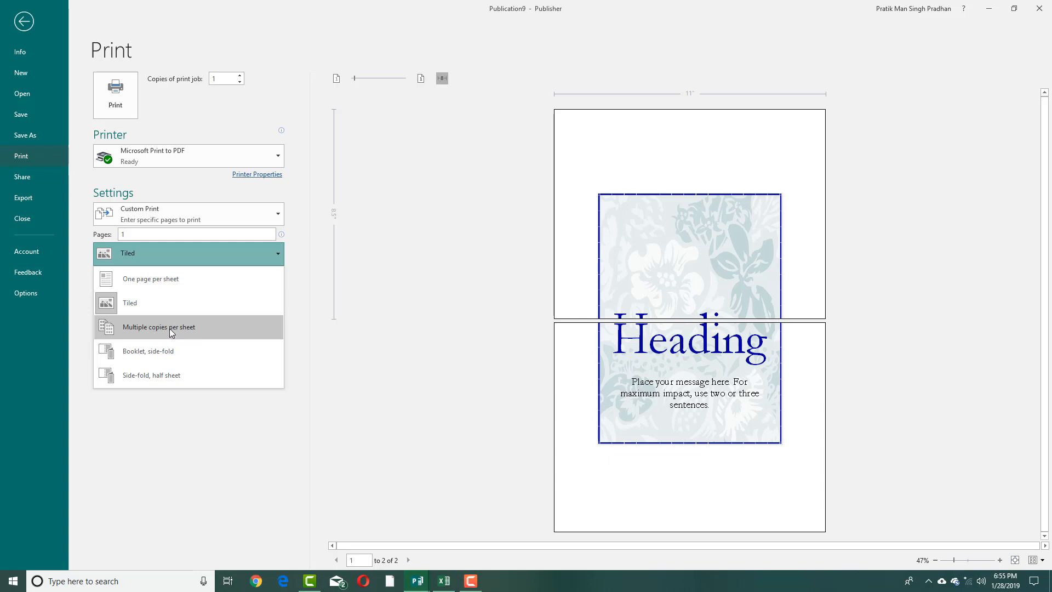
mouse_move(389, 379)
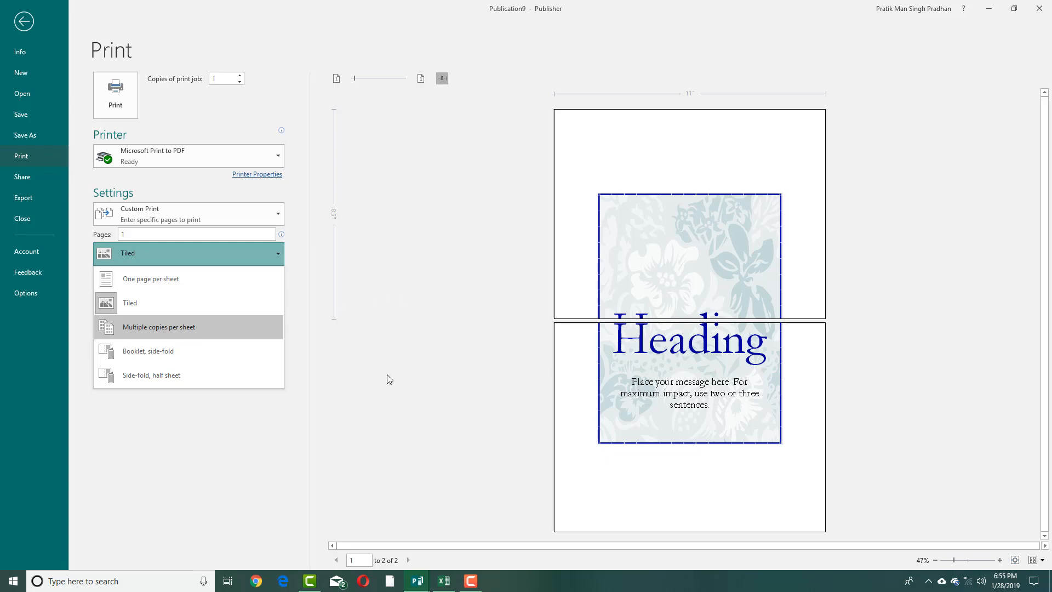
click(24, 20)
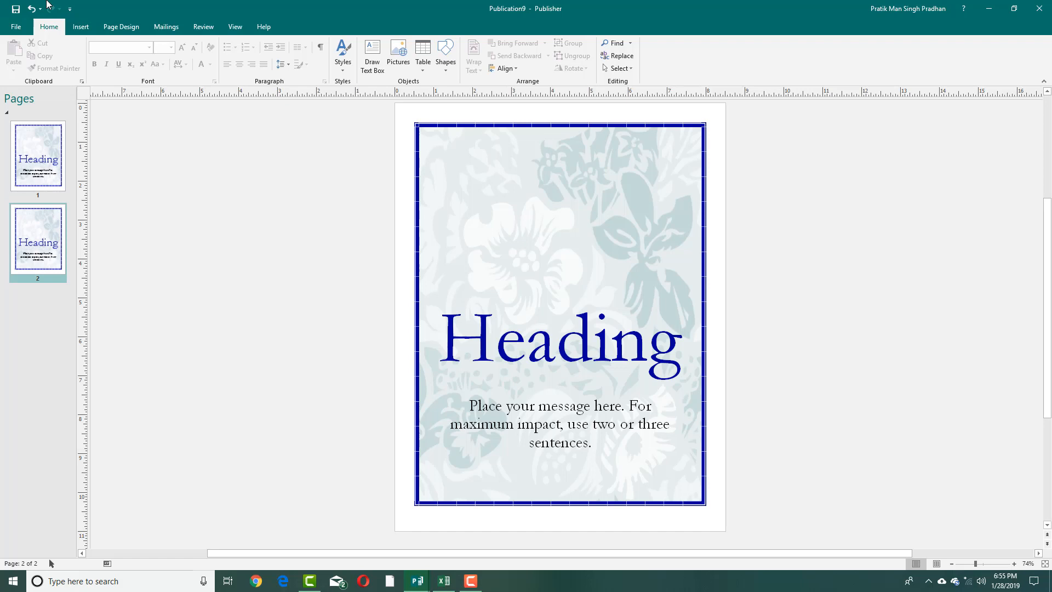
click(15, 27)
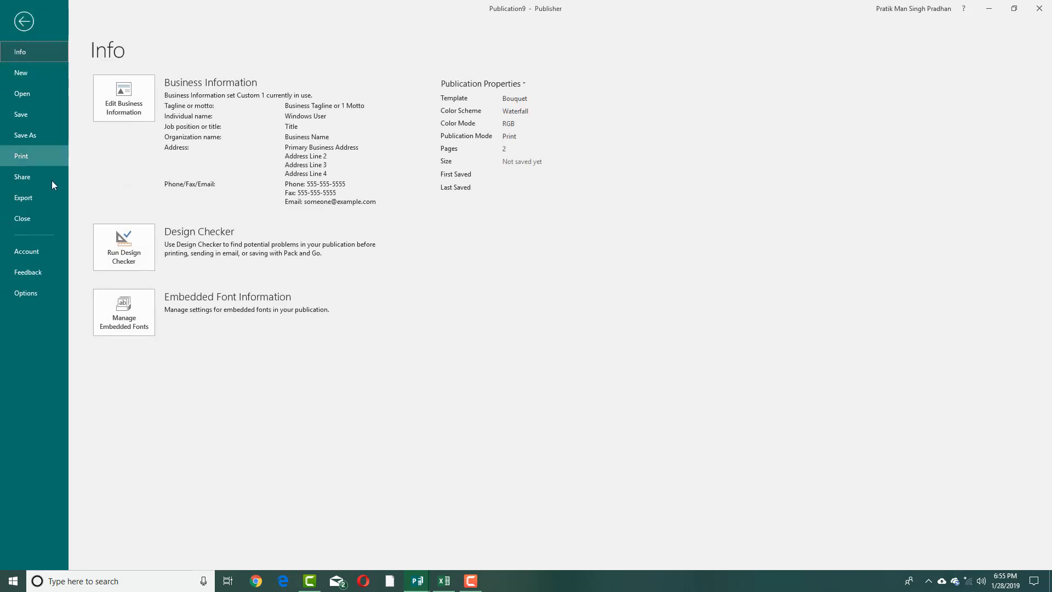
Step: Cycle layouts through multiple pages, Booklet side-fold and Side-fold half sheet, ending on one page per sheet
click(21, 156)
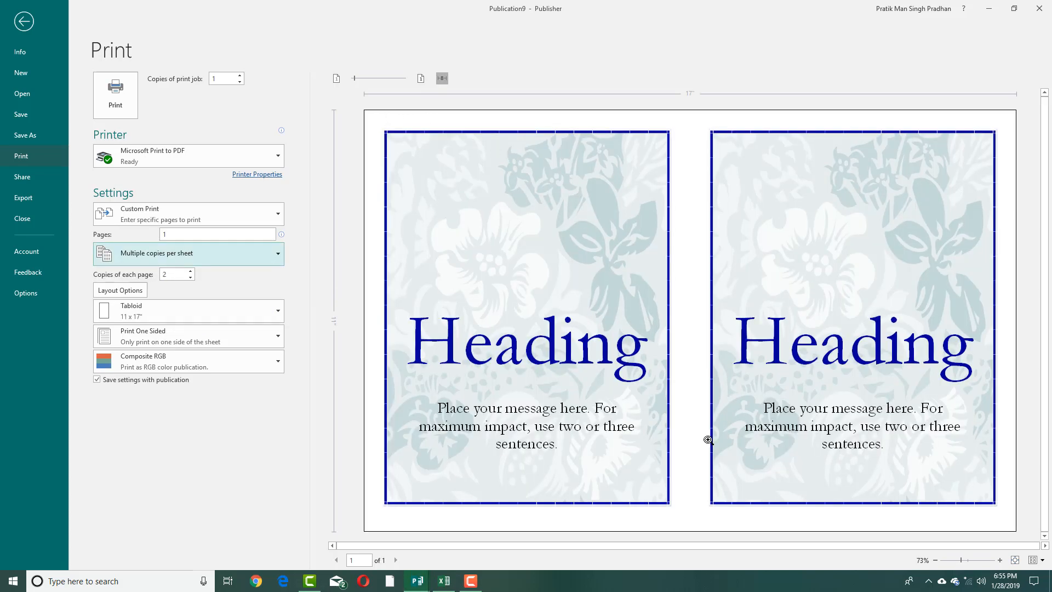
mouse_move(266, 329)
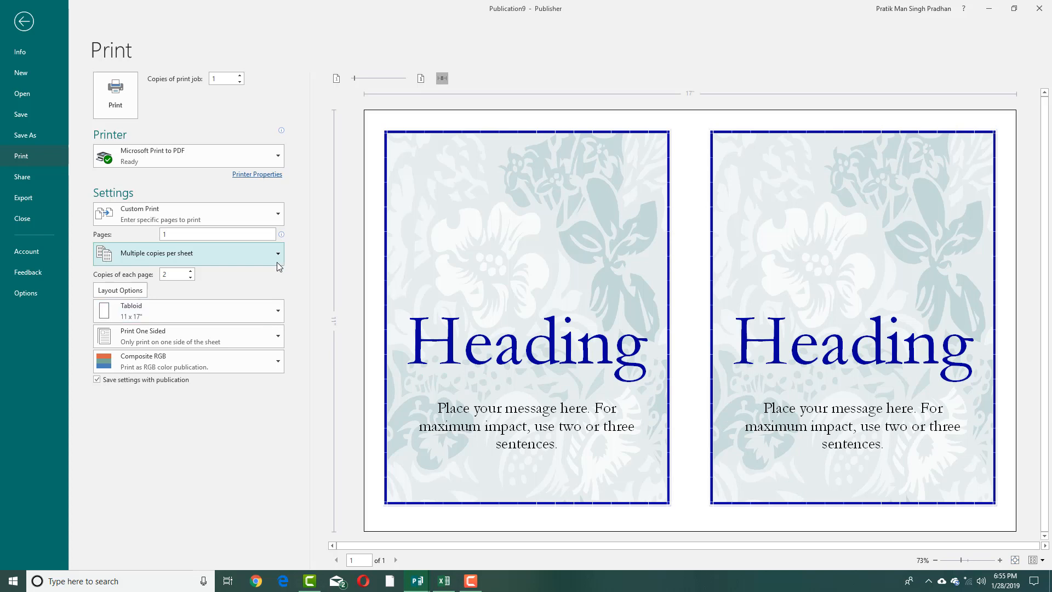
mouse_move(293, 258)
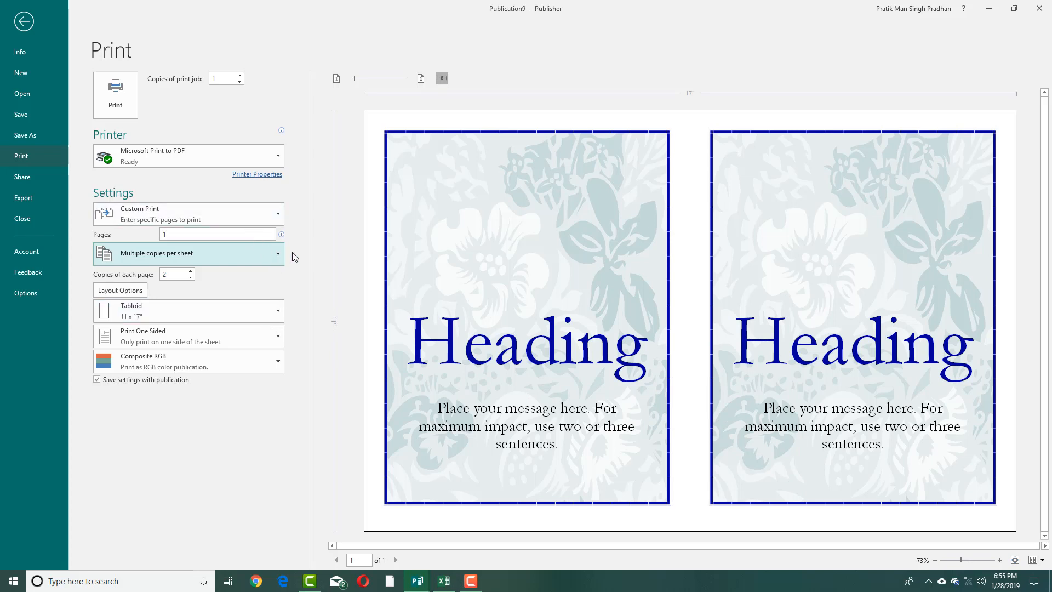
click(188, 253)
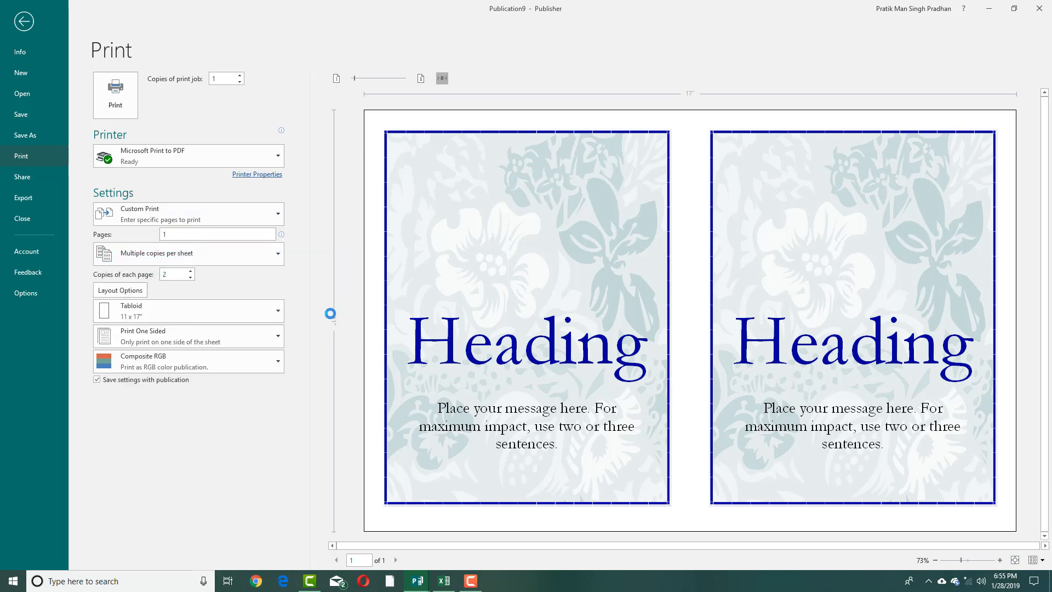
click(188, 253)
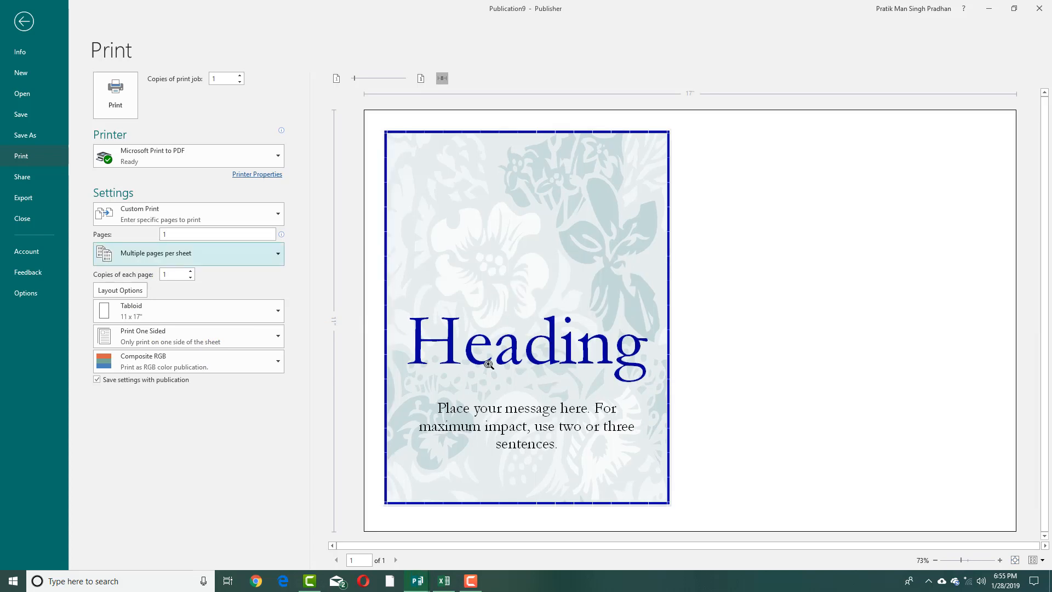
mouse_move(207, 258)
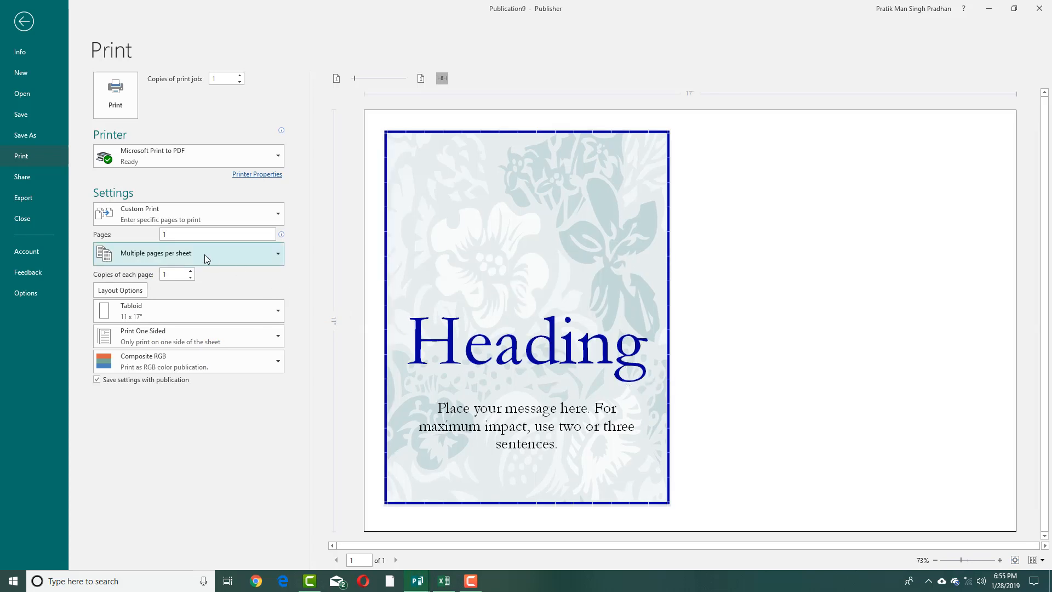
click(188, 253)
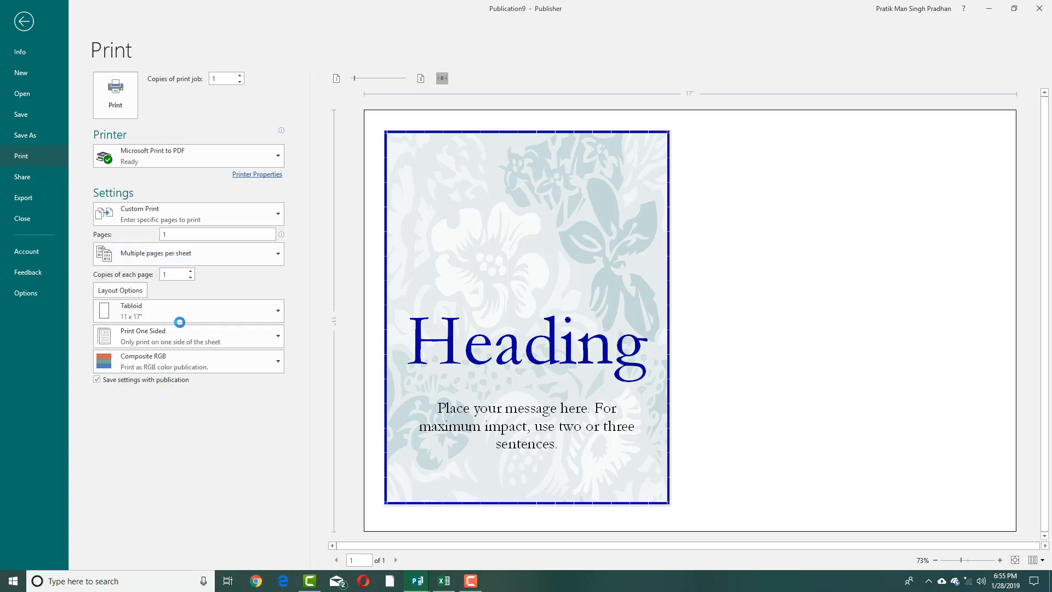
click(188, 254)
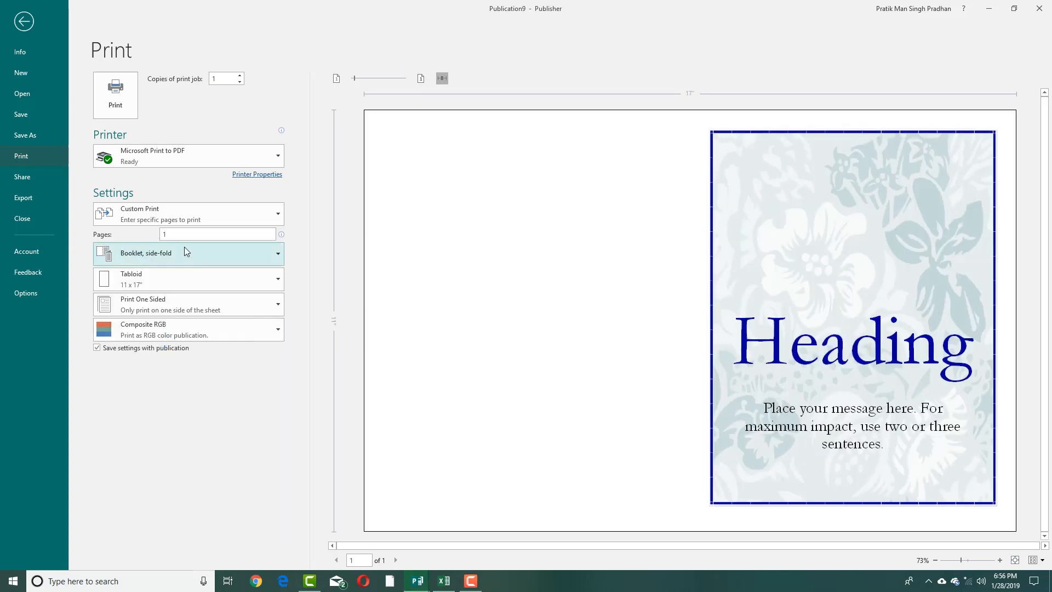
click(188, 253)
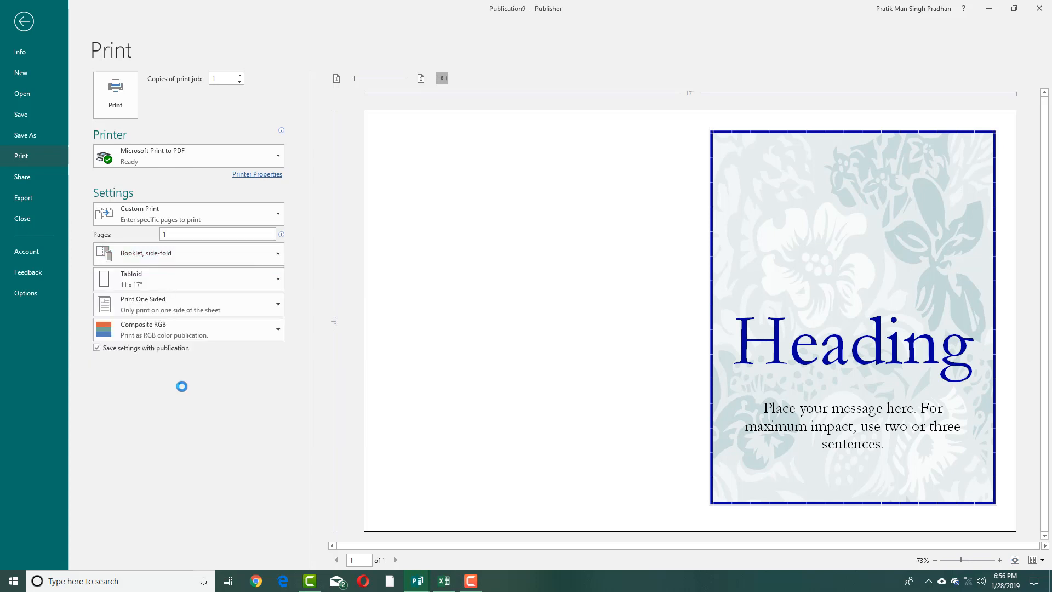
click(188, 254)
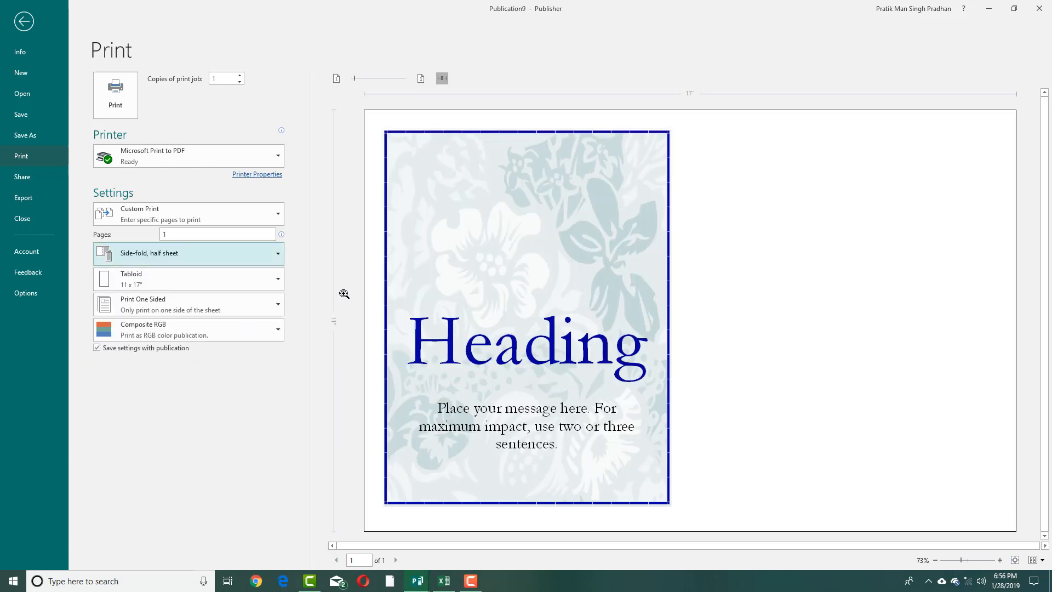
click(188, 253)
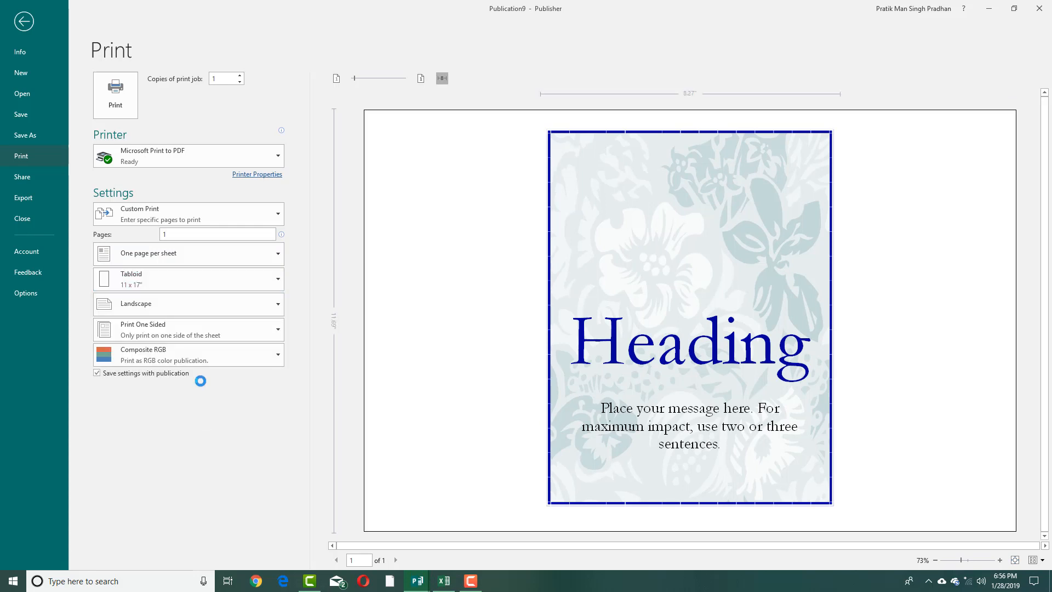
click(188, 278)
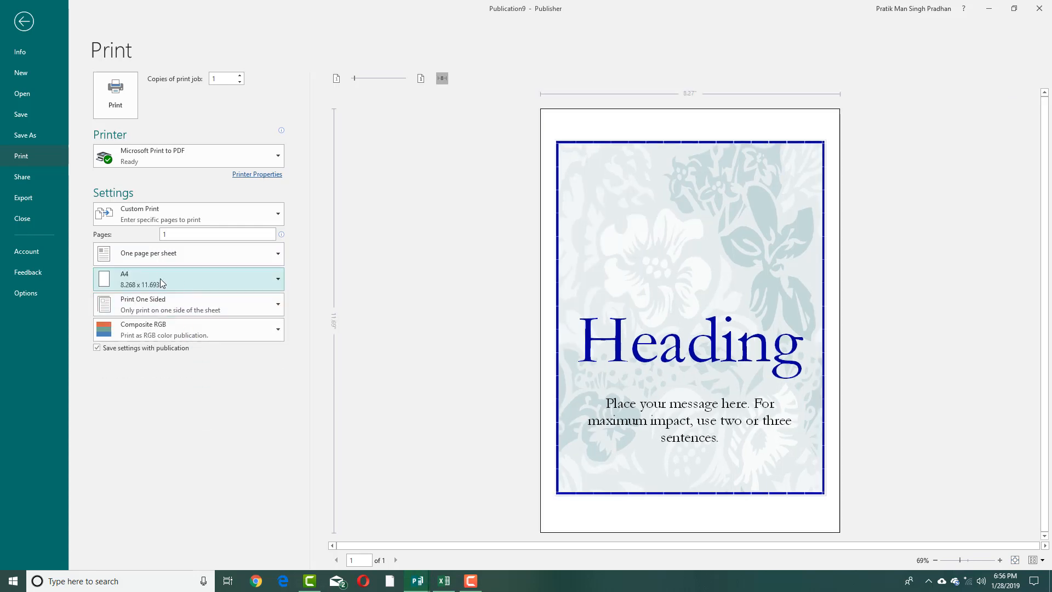
click(188, 253)
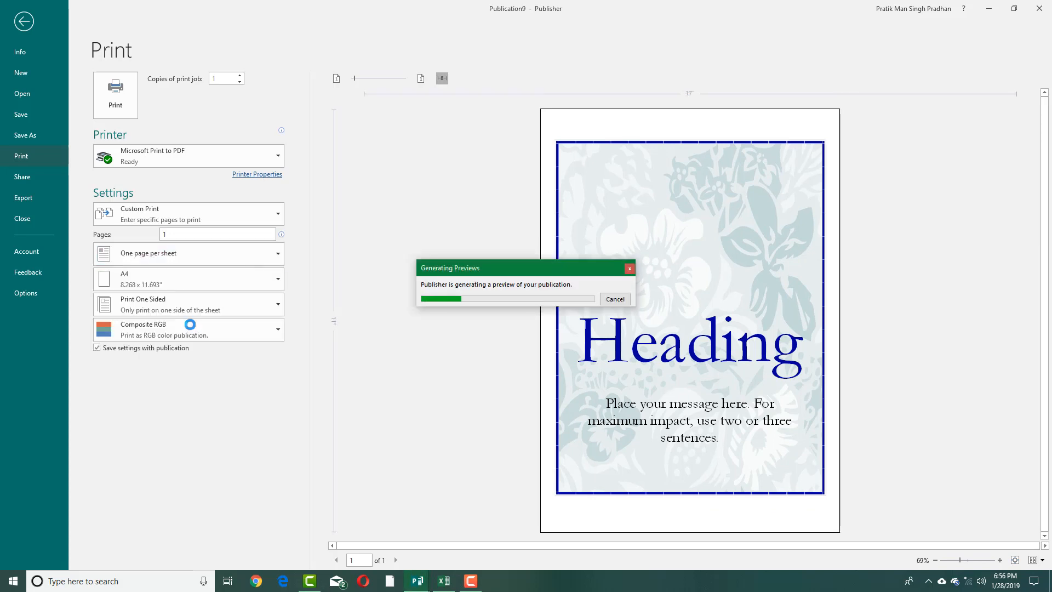
click(188, 253)
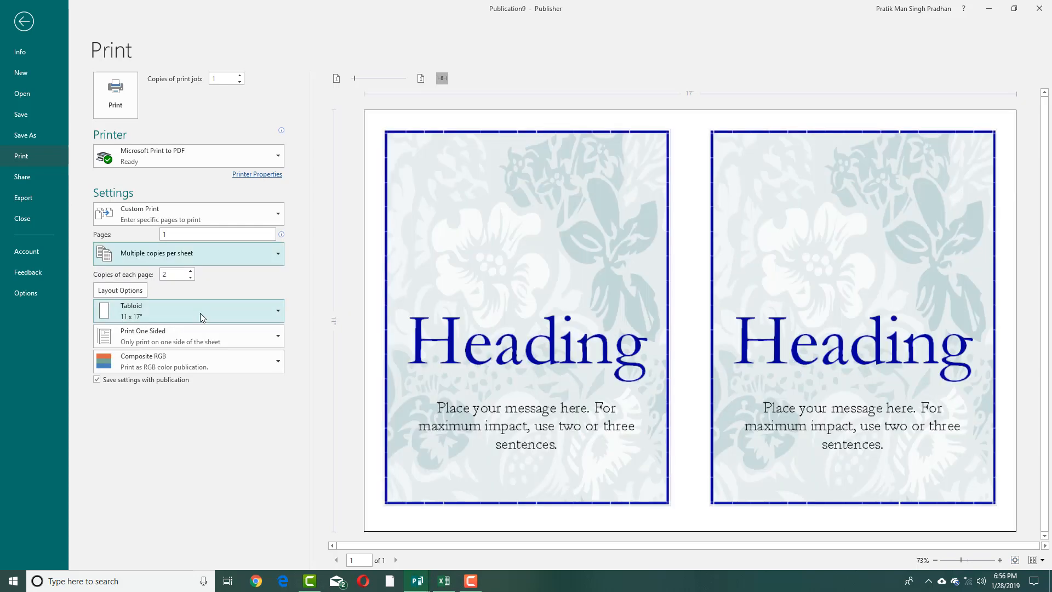
click(188, 311)
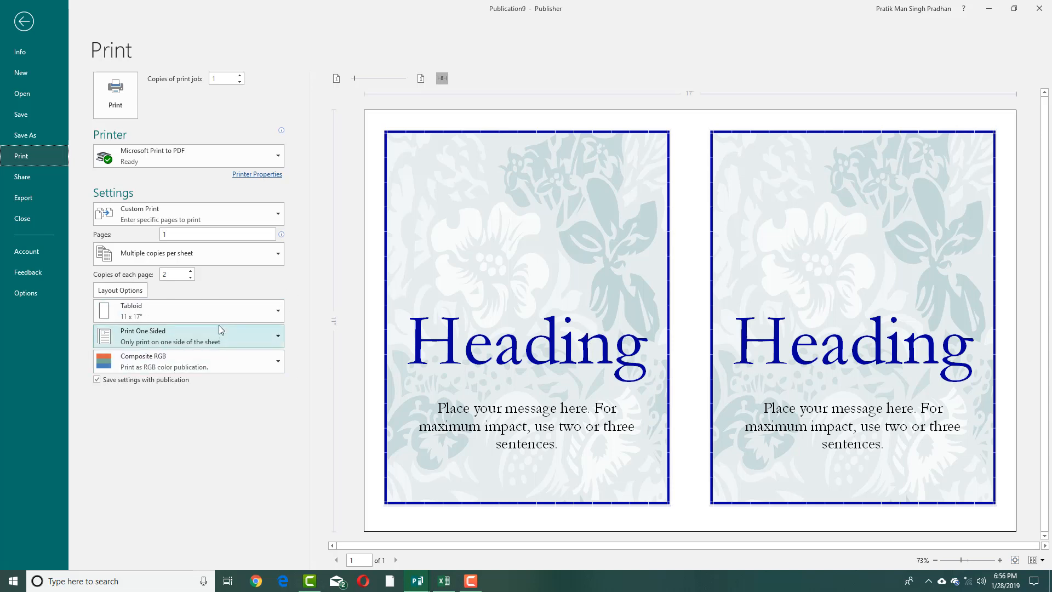
mouse_move(159, 286)
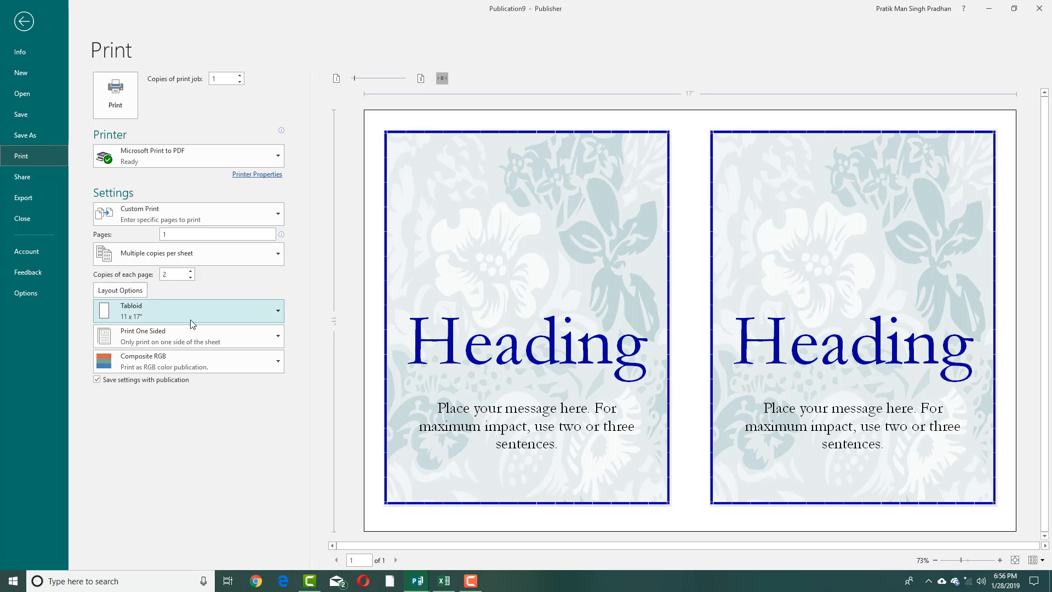
mouse_move(174, 324)
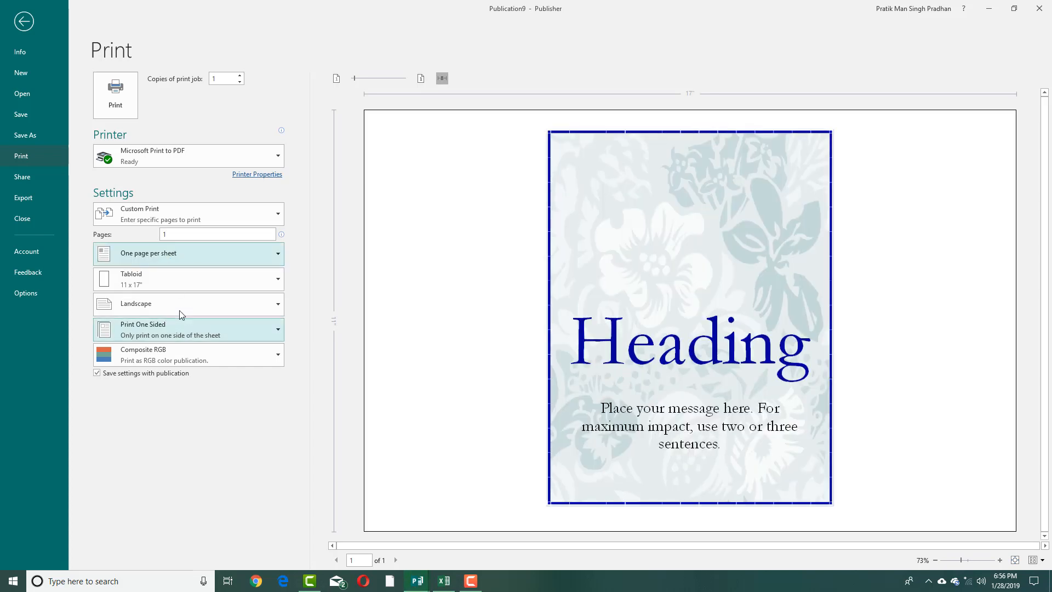
Step: Set the printout to Portrait orientation on A4 paper
click(188, 304)
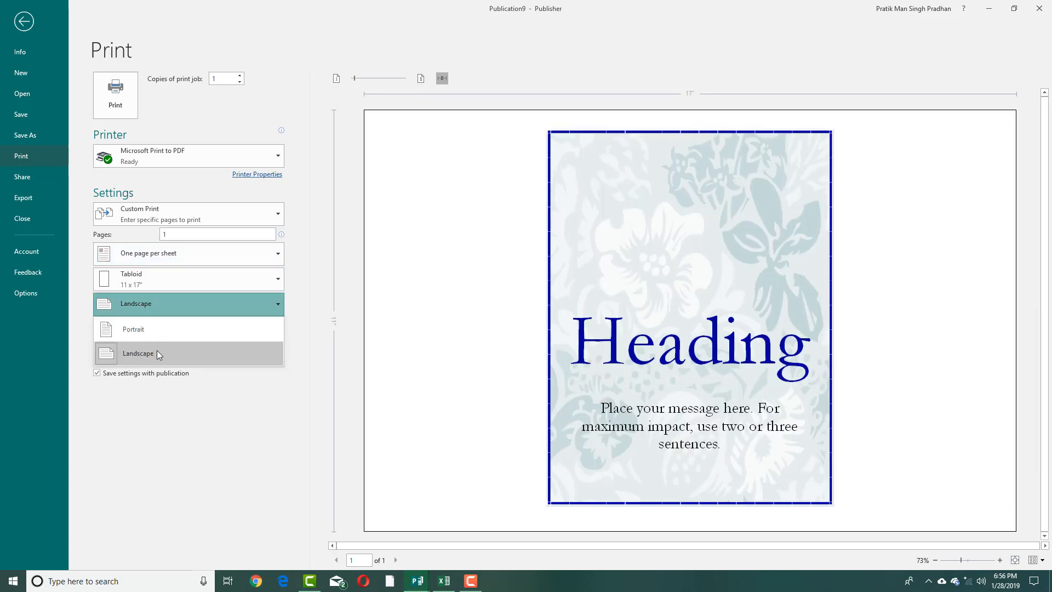
click(137, 354)
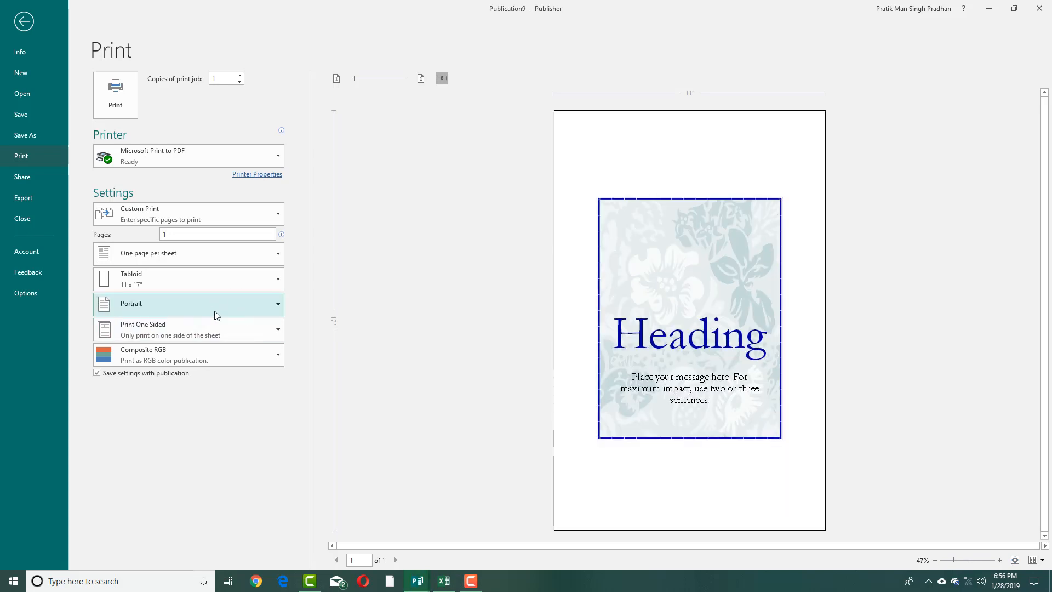
mouse_move(243, 313)
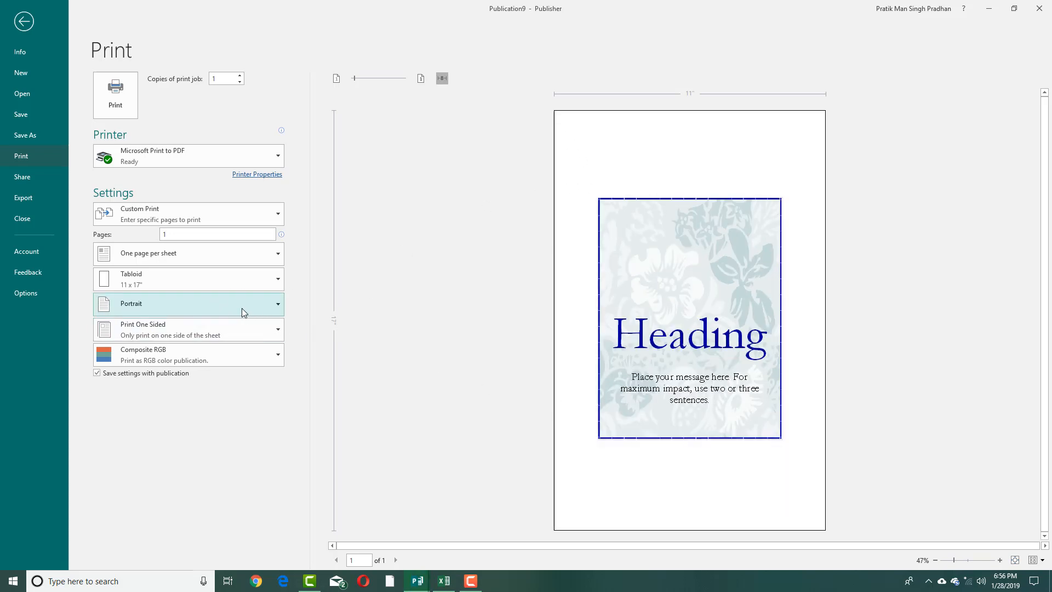
click(188, 278)
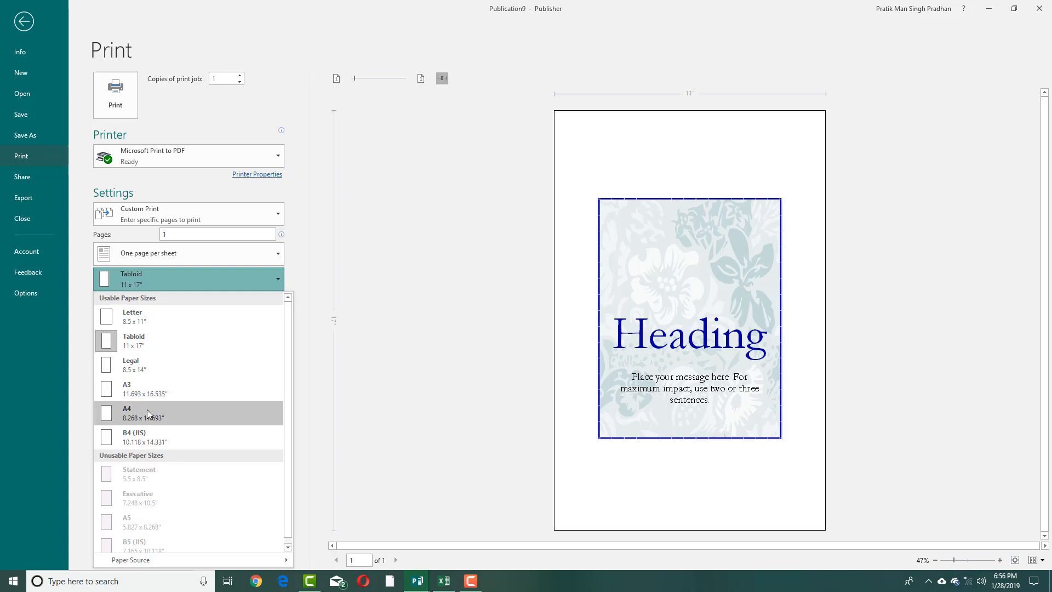
click(126, 413)
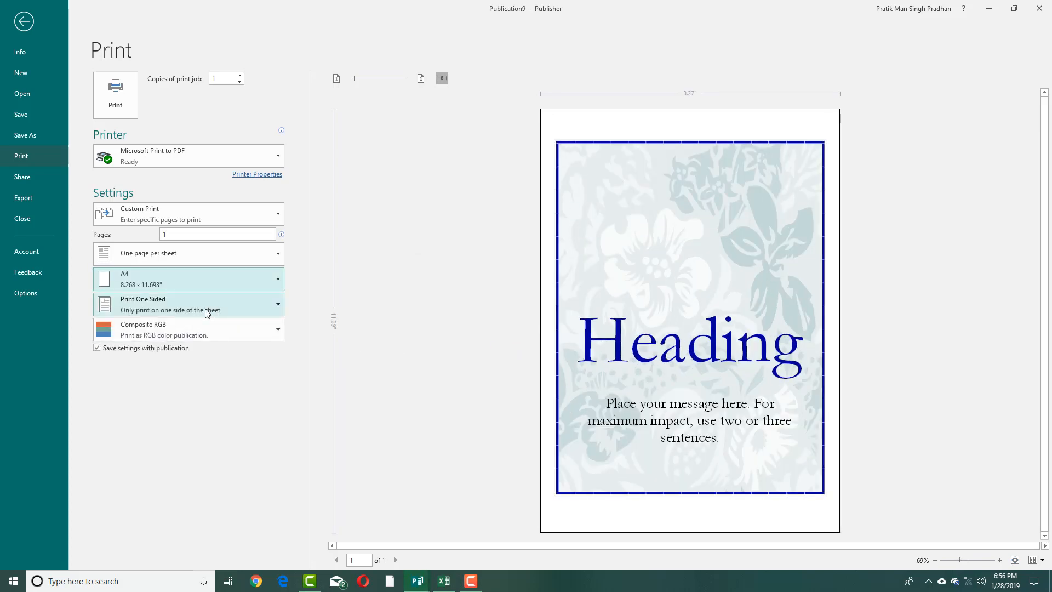
click(188, 304)
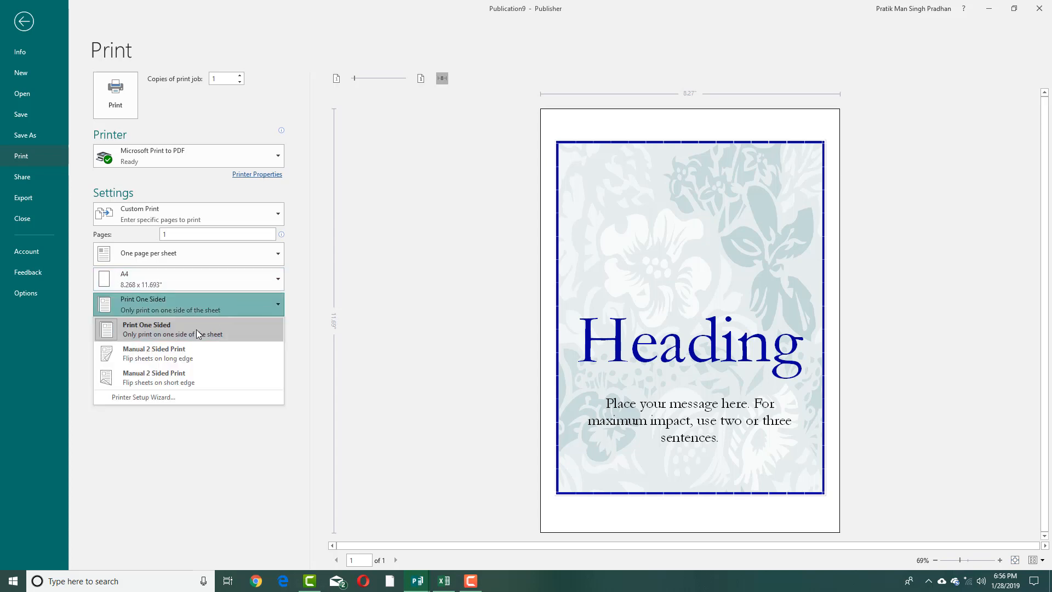
click(188, 278)
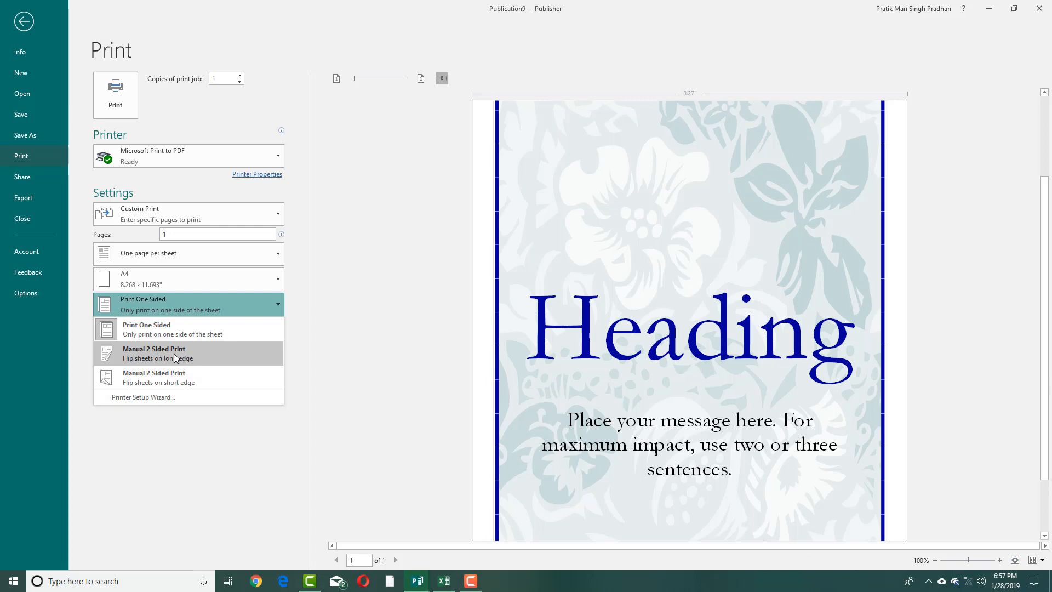
mouse_move(171, 359)
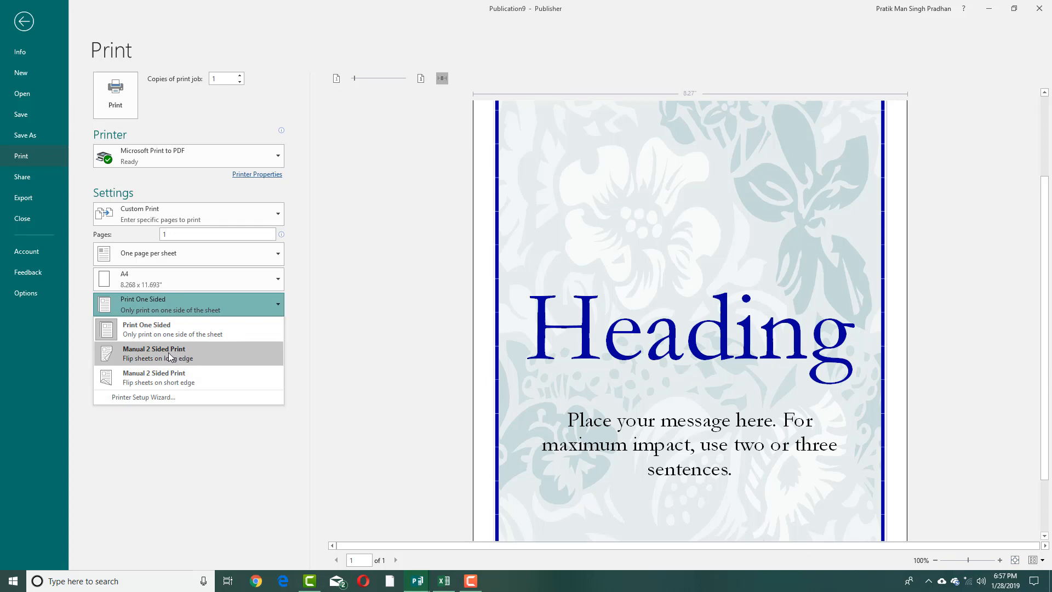
mouse_move(173, 356)
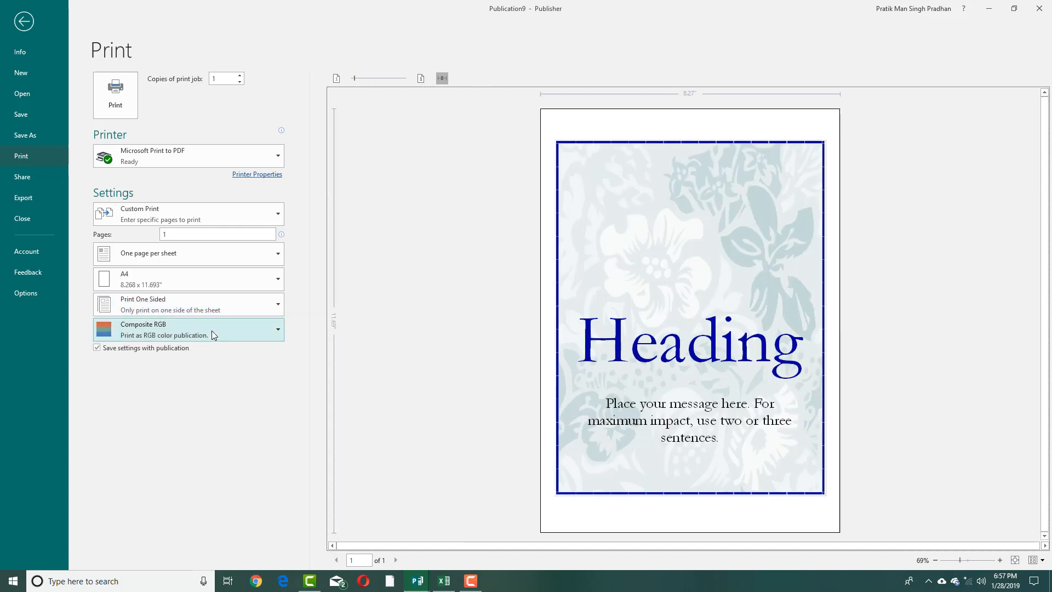
click(188, 330)
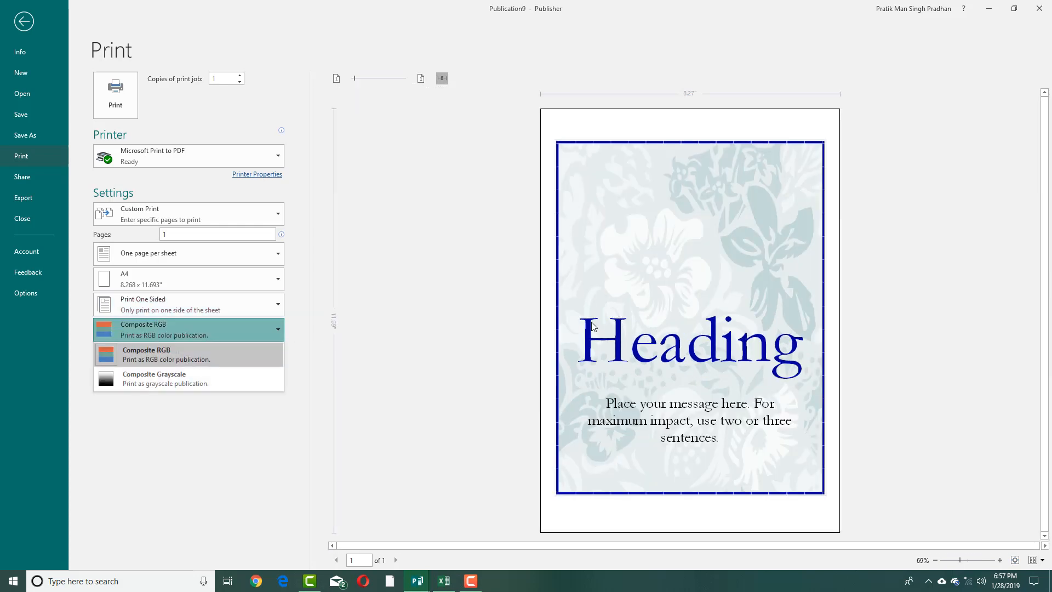
click(165, 378)
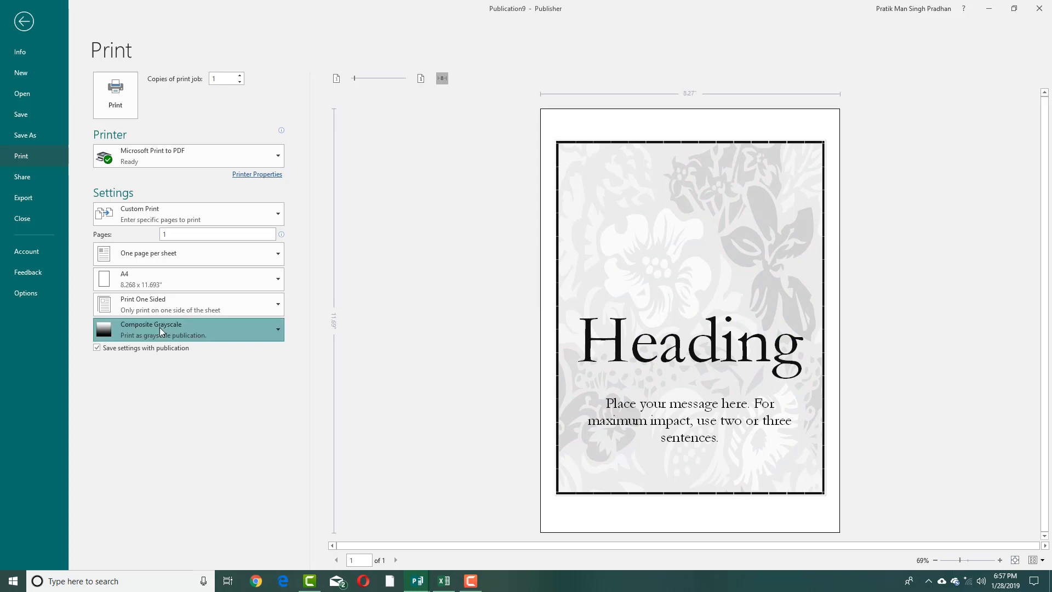
click(188, 329)
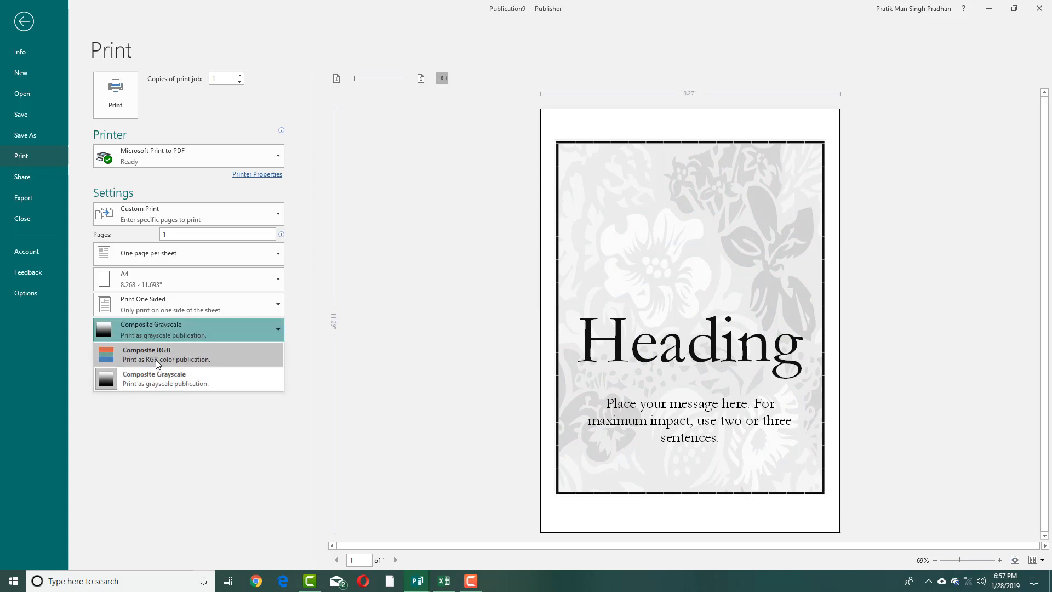
click(147, 354)
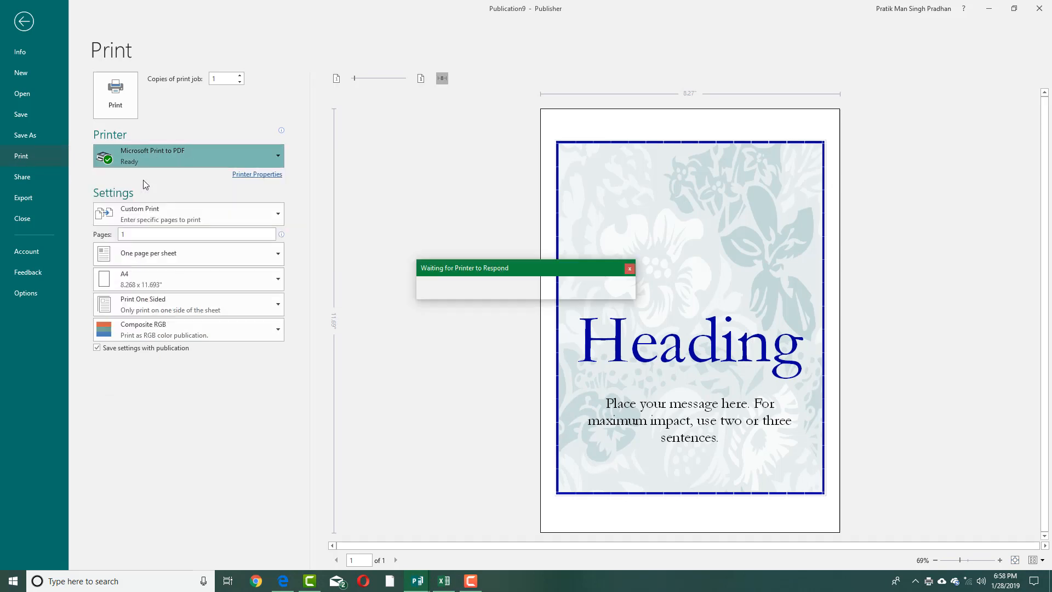
Step: Print via Microsoft Print to PDF, saving the file as Publication9.pdf on the Desktop
click(188, 156)
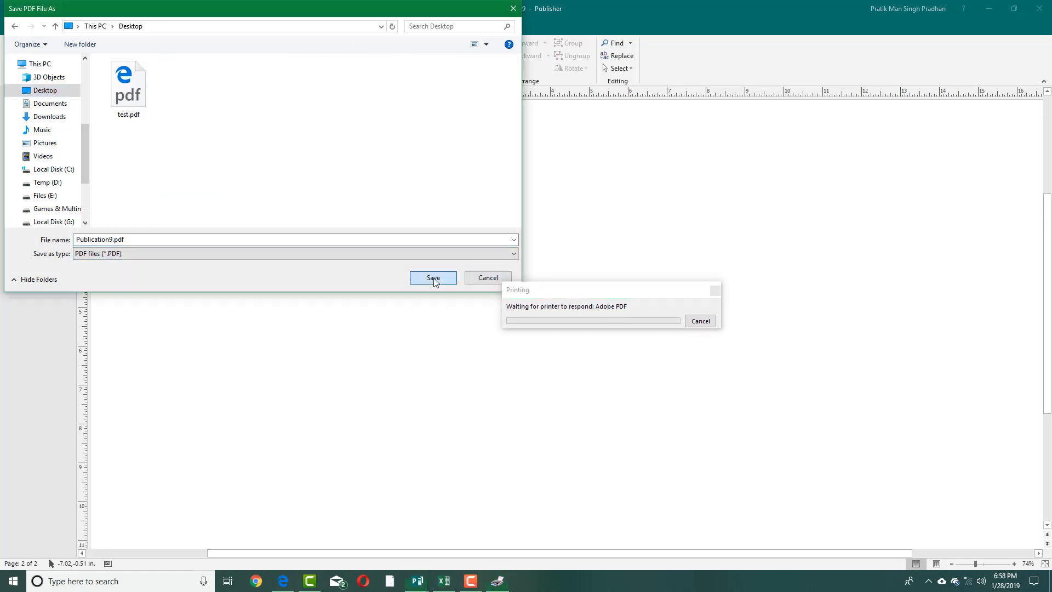
click(433, 278)
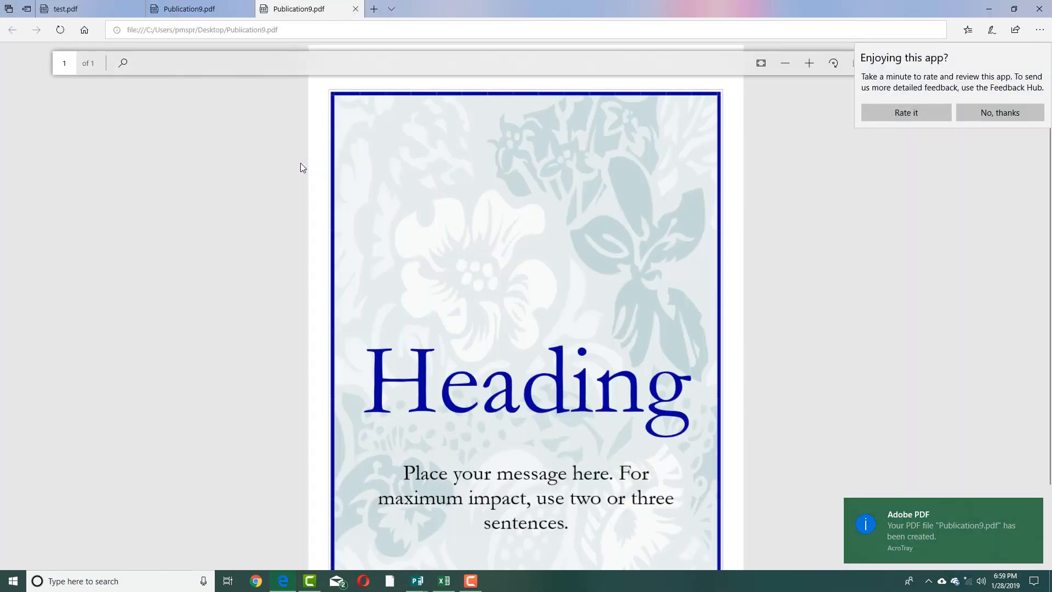
Step: Scroll through Publication9.pdf in Edge to view the full-colour floral flyer
scroll(down, 3)
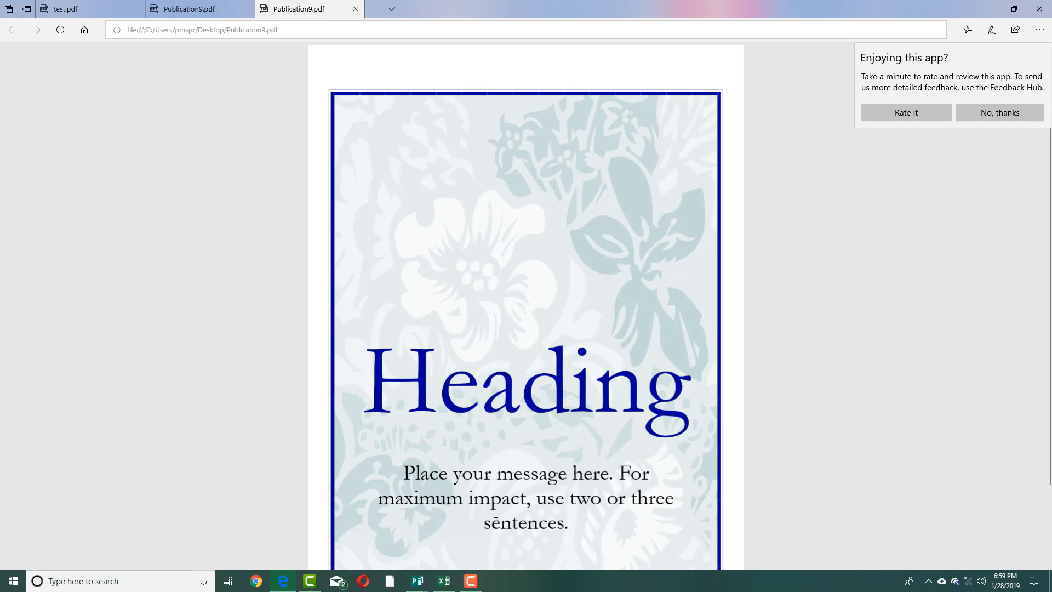
mouse_move(473, 565)
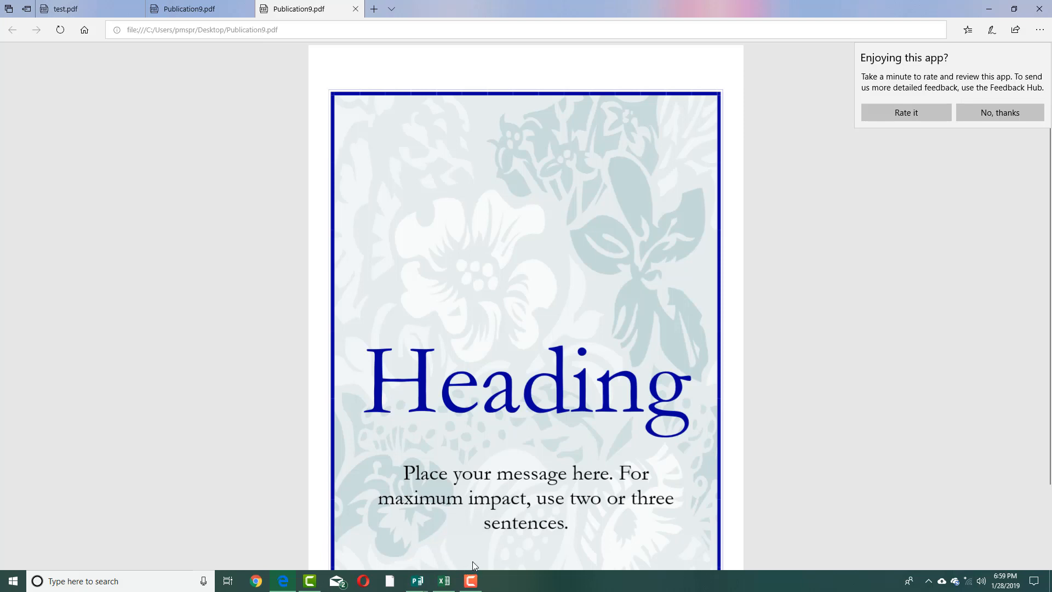